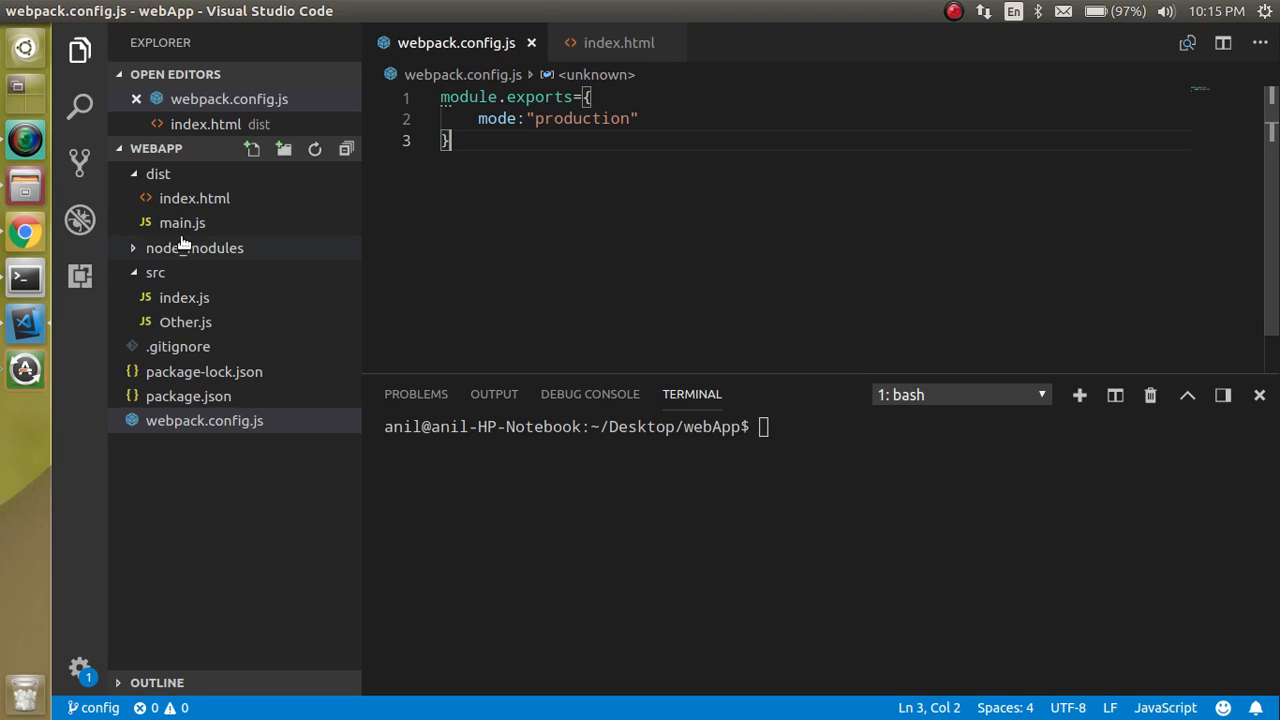
pyautogui.moveTo(184, 296)
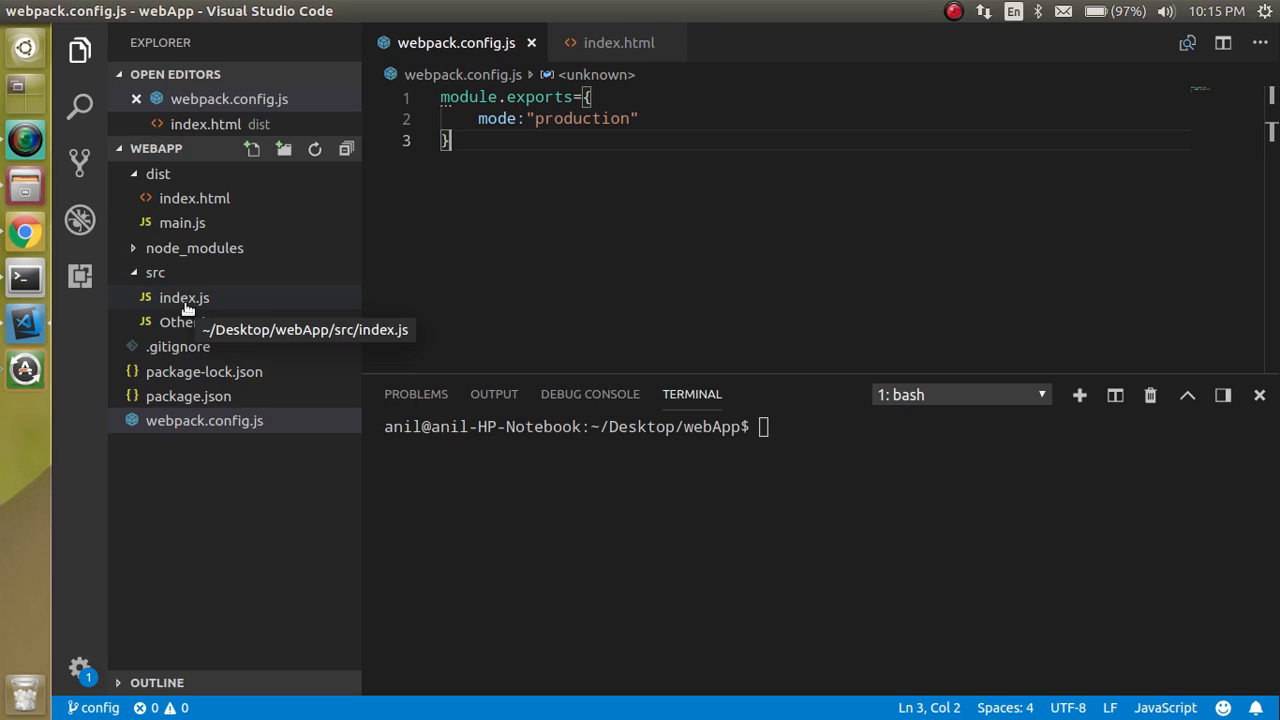
pyautogui.moveTo(192, 304)
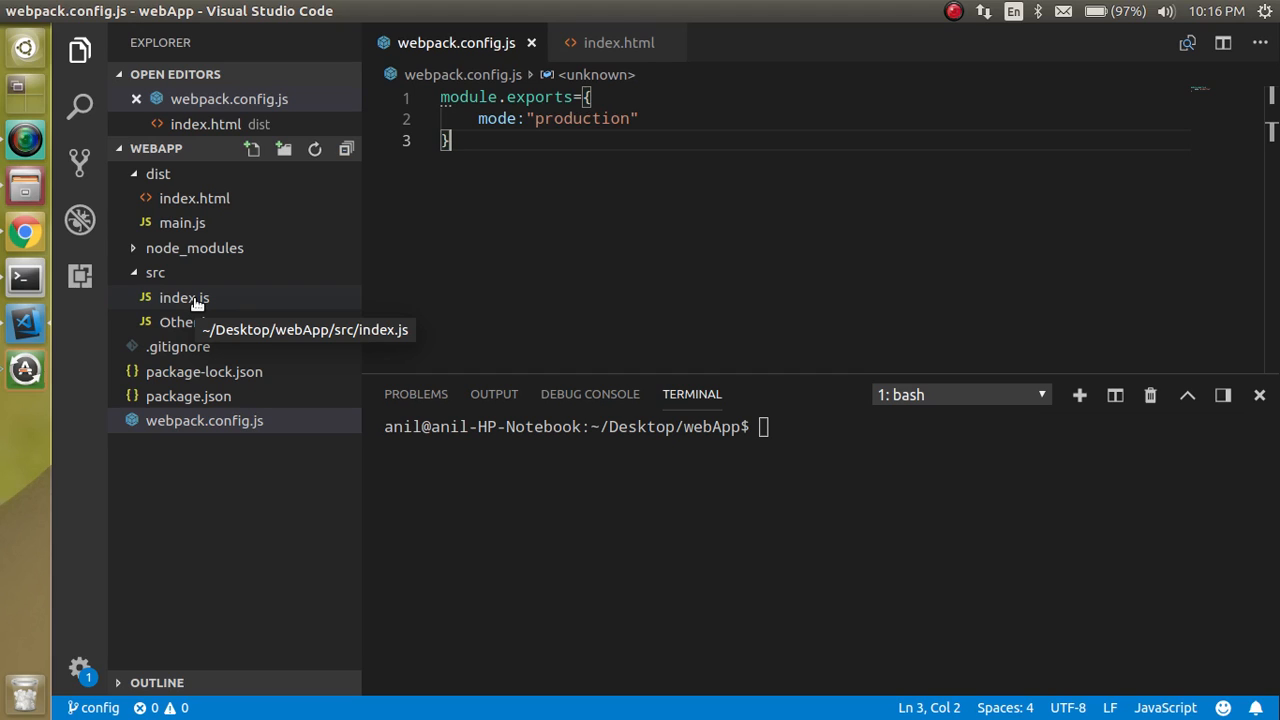
pyautogui.moveTo(182, 222)
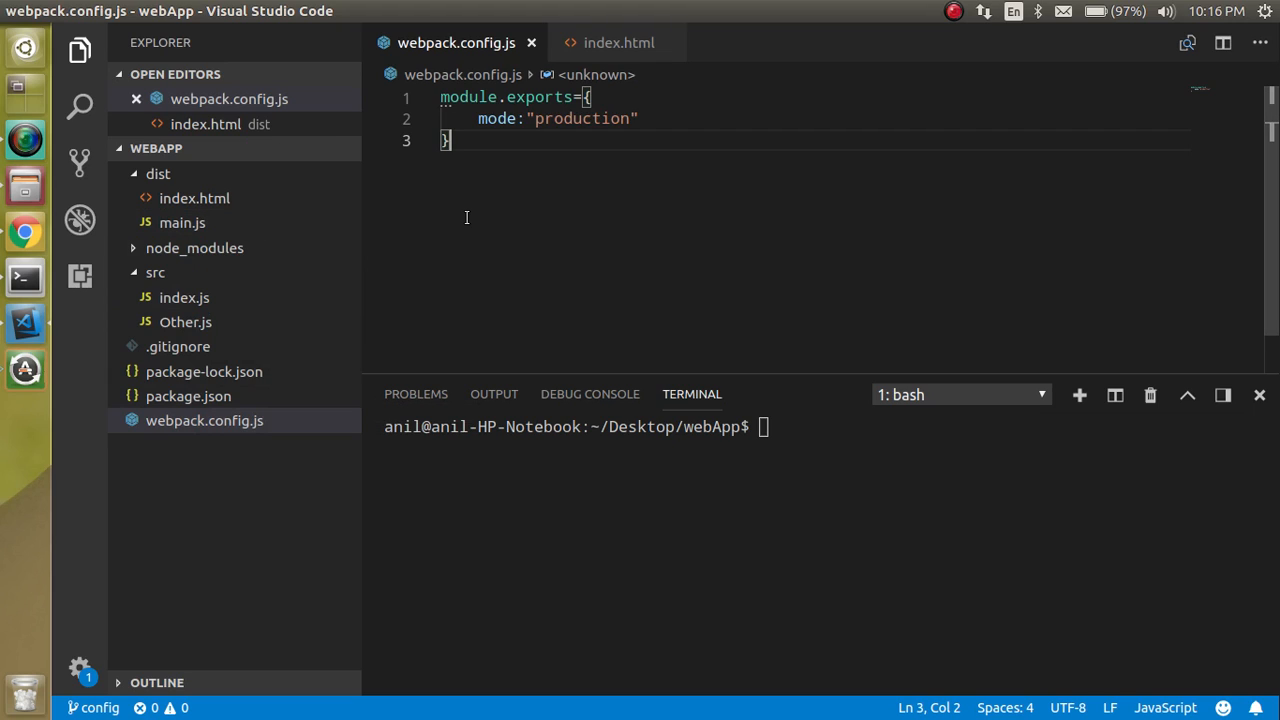
pyautogui.moveTo(236, 296)
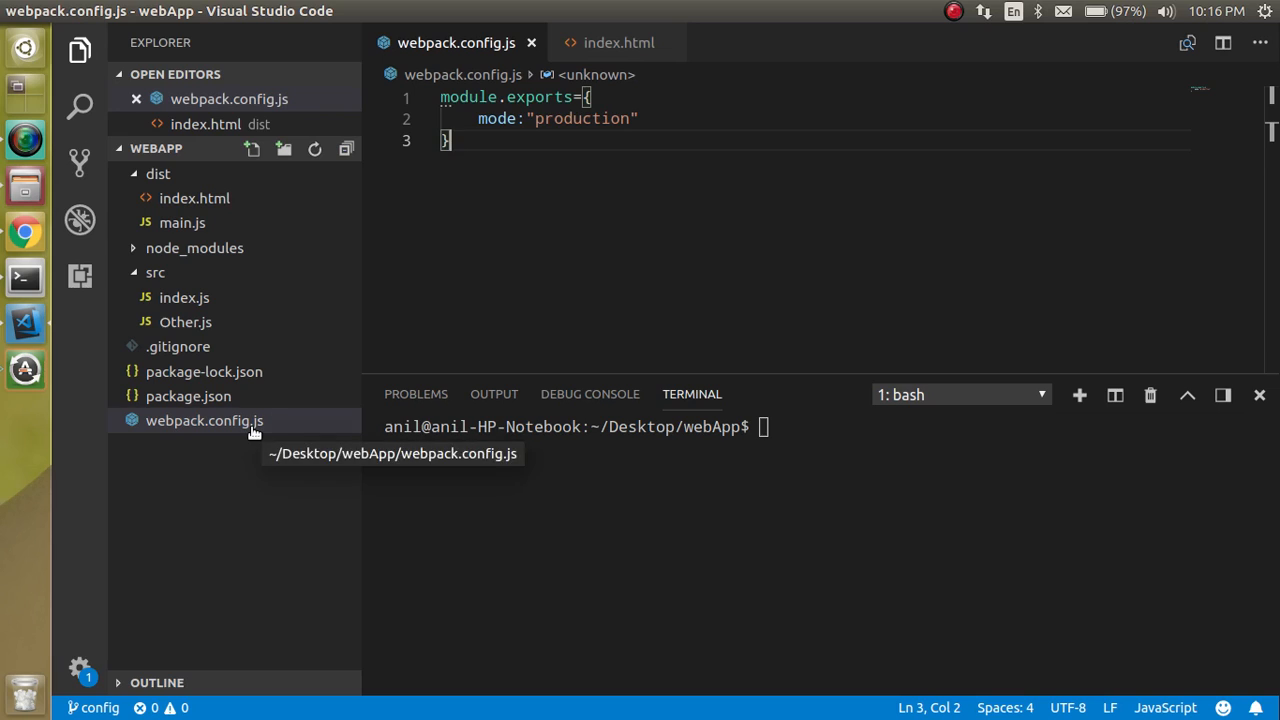
pyautogui.moveTo(536, 260)
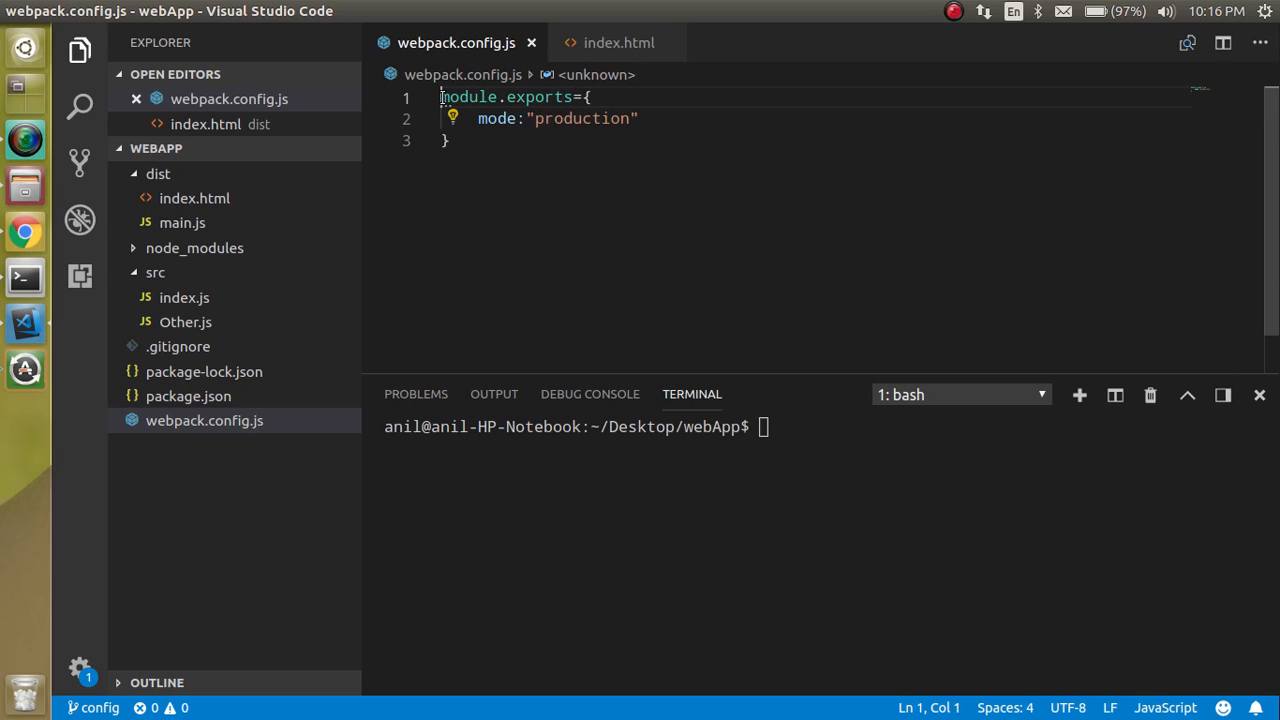
pyautogui.moveTo(246, 322)
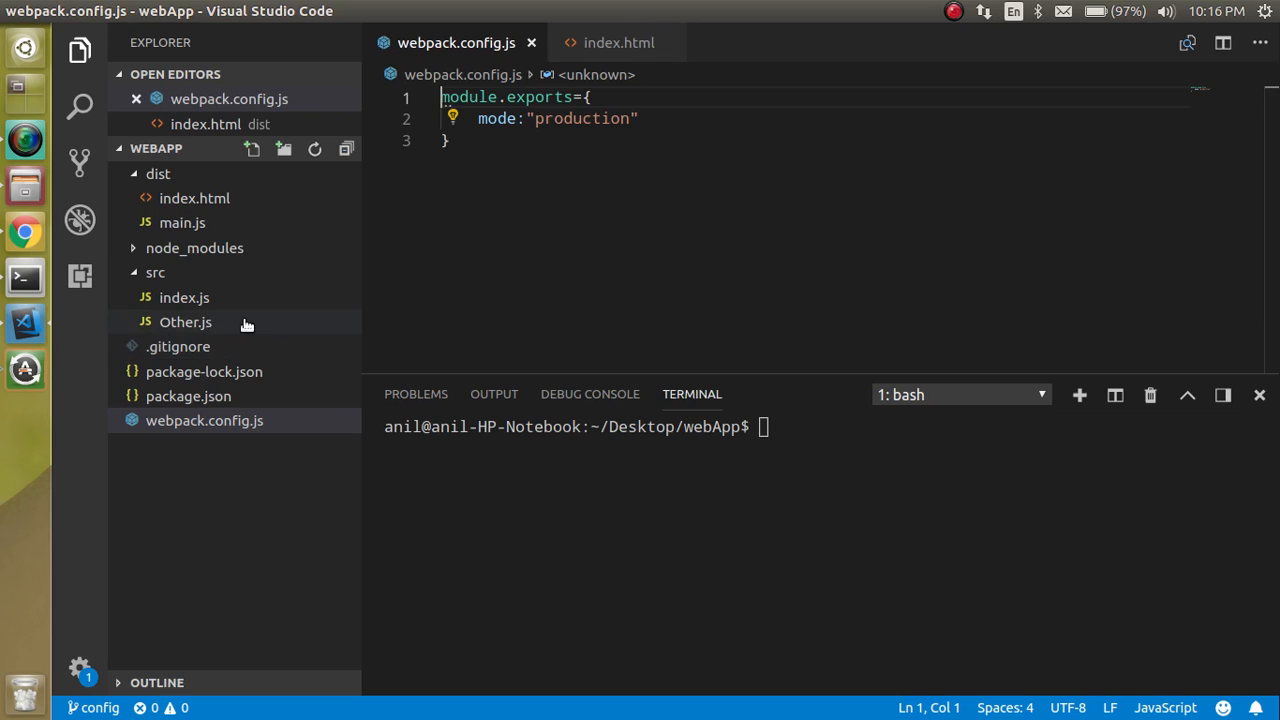
pyautogui.moveTo(156, 272)
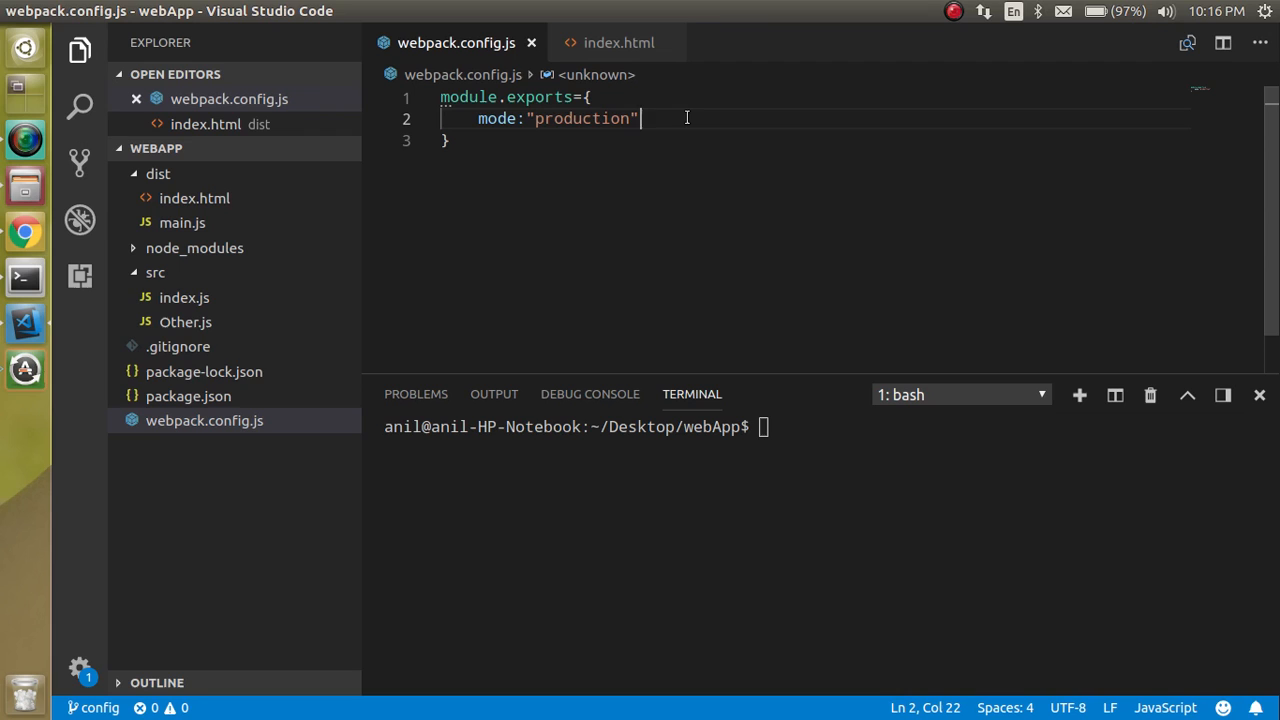
# Delete src/index.js by moving it to the trash.
pyautogui.rightClick(184, 296)
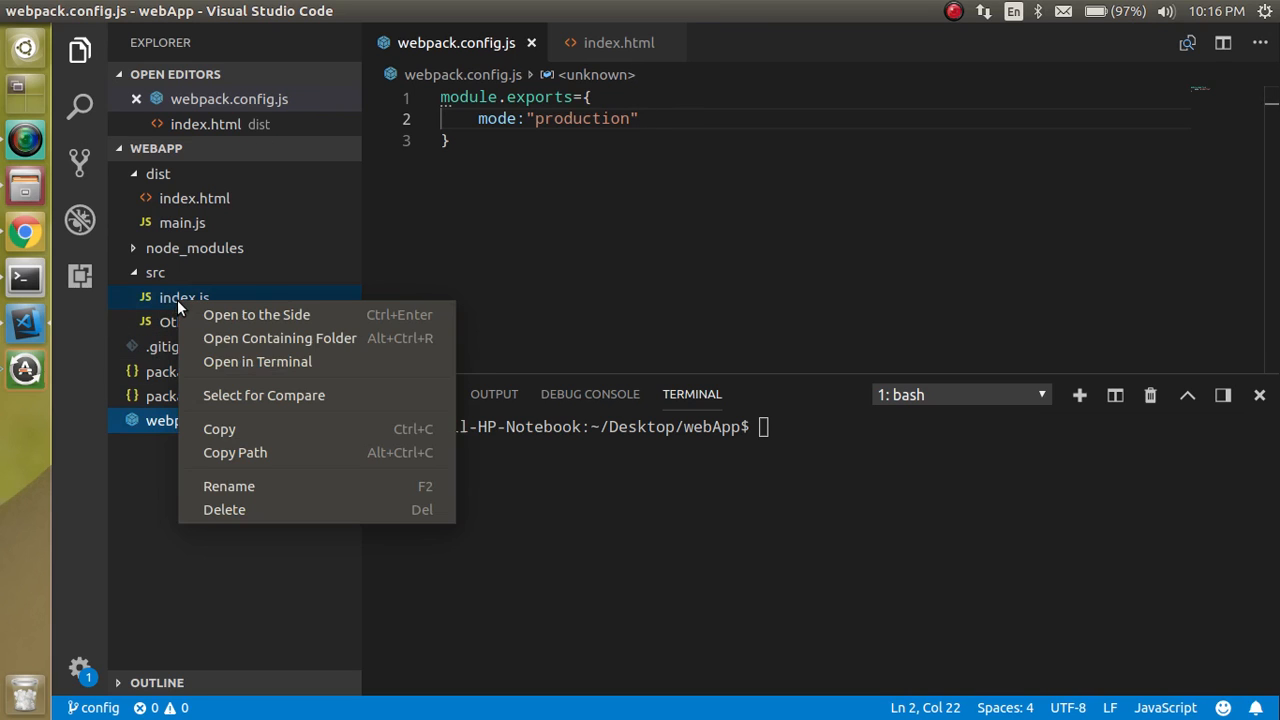
pyautogui.click(224, 510)
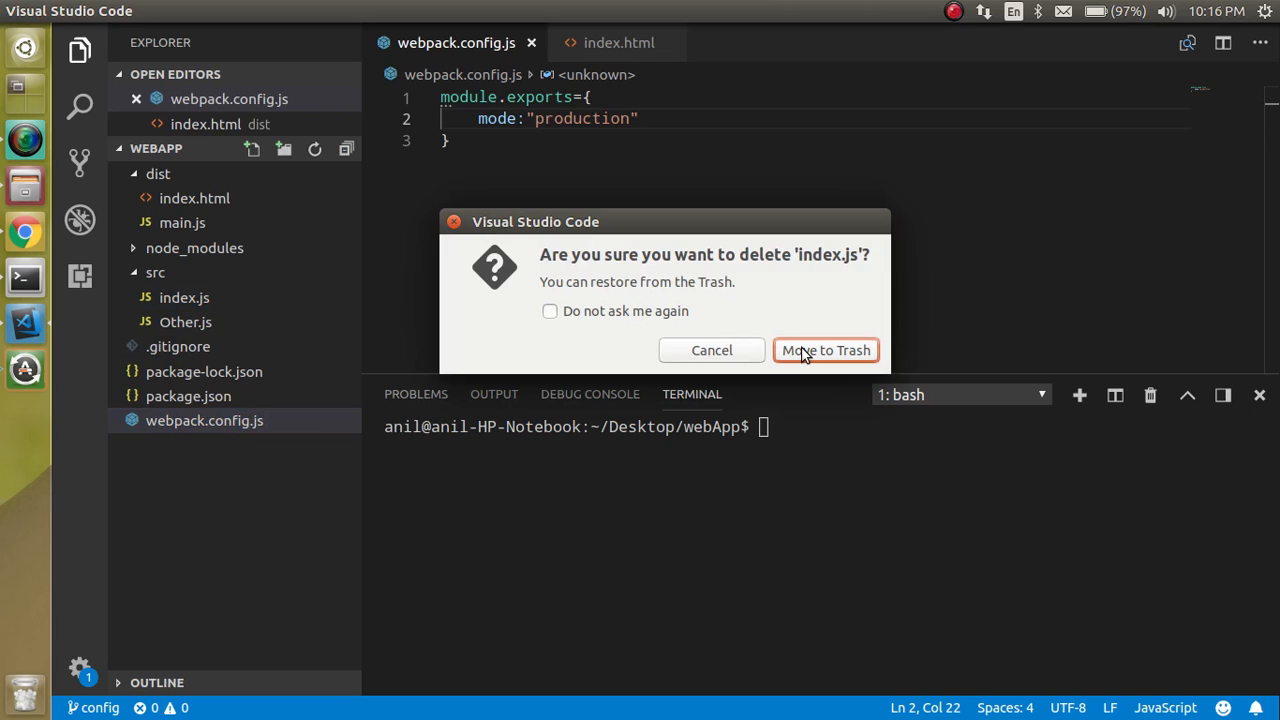
pyautogui.click(824, 350)
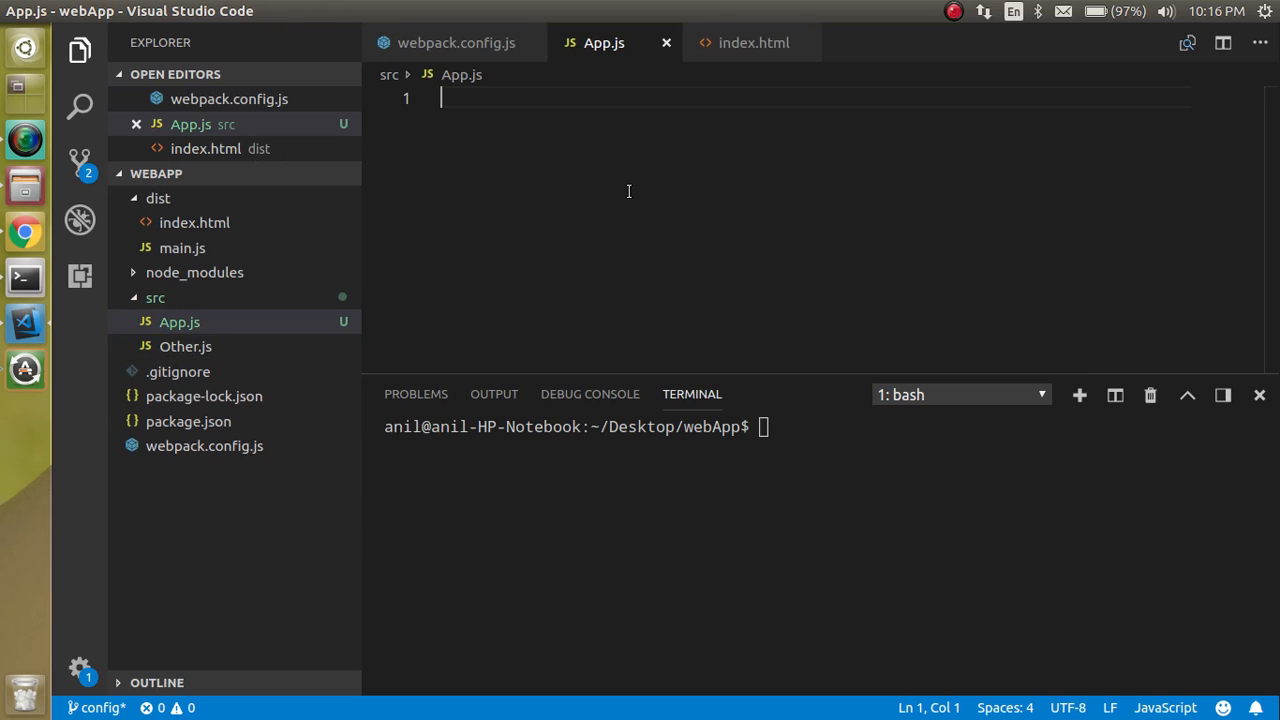
# Write App.js: import {Other} from './Other' and console.warn("app file", Other()).
pyautogui.write('import')
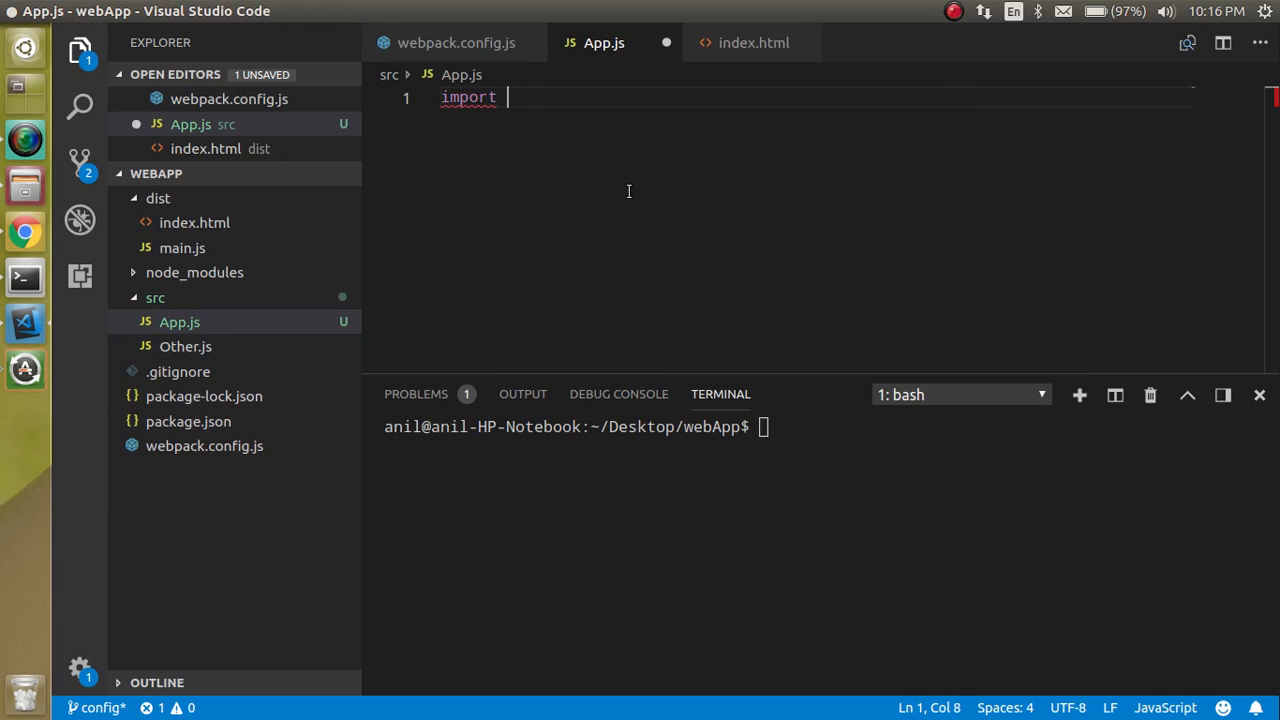
pyautogui.write('{} from')
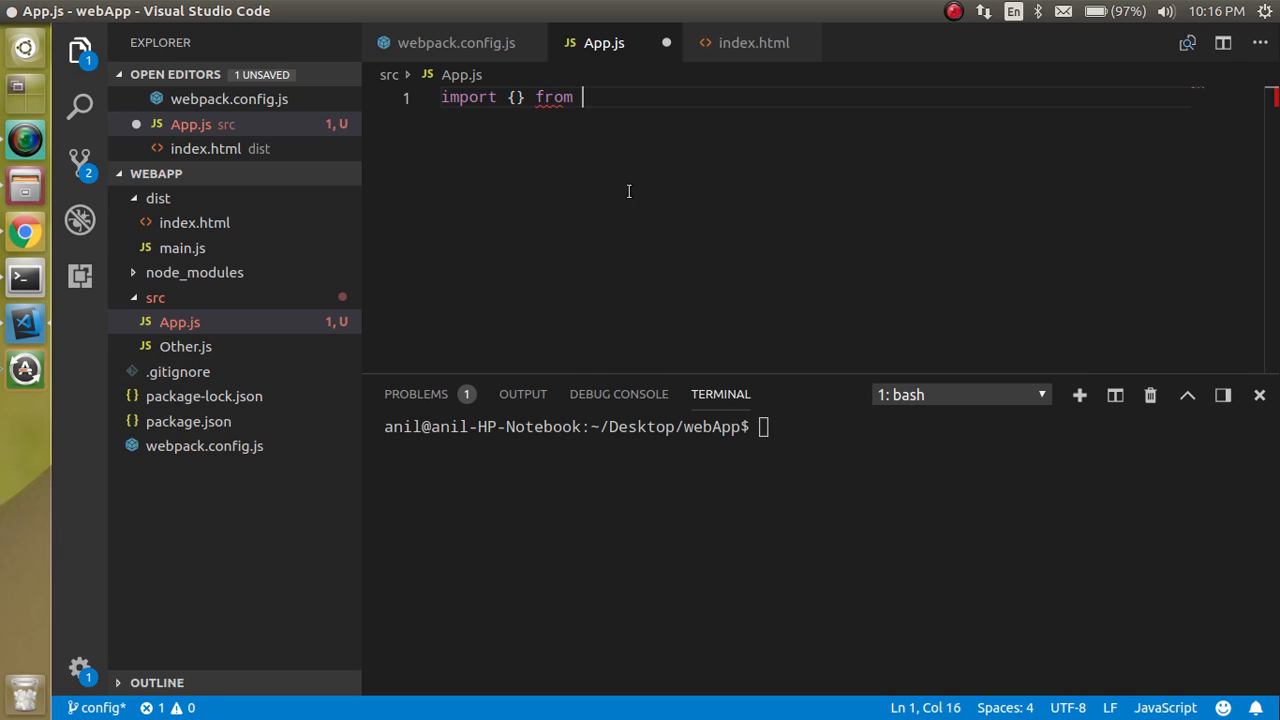
pyautogui.write("'./Other'")
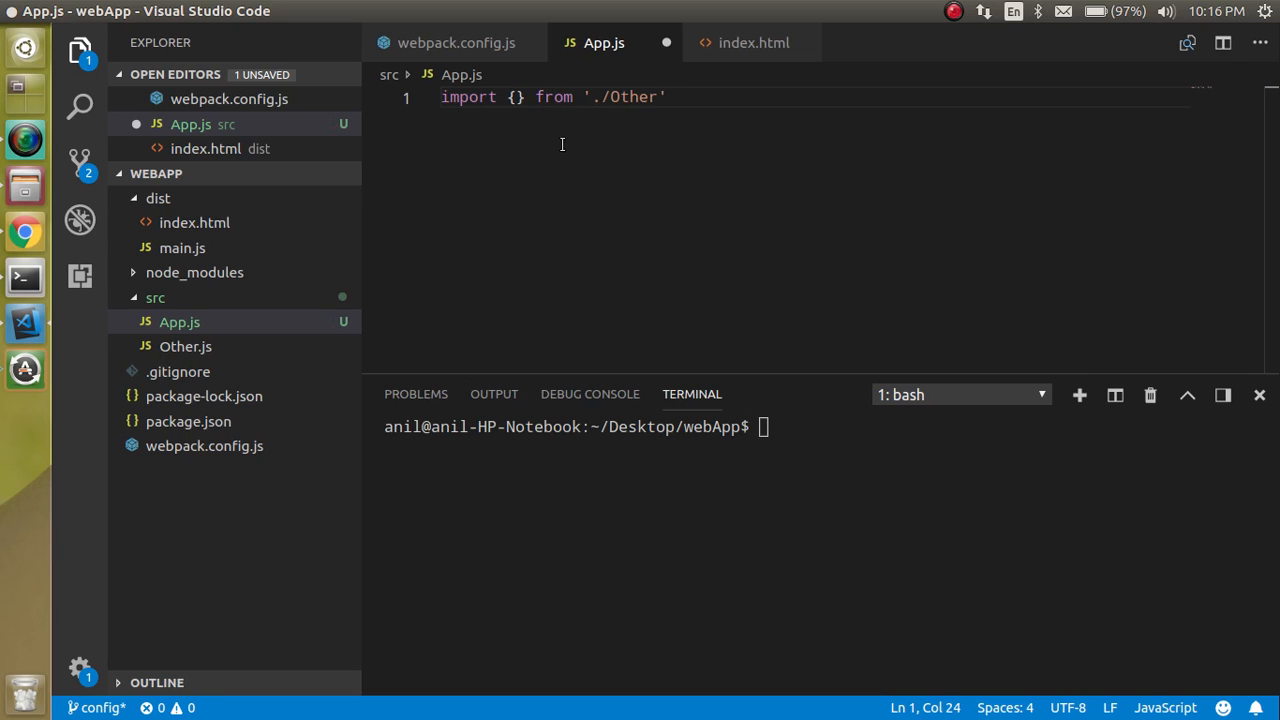
pyautogui.write('oth')
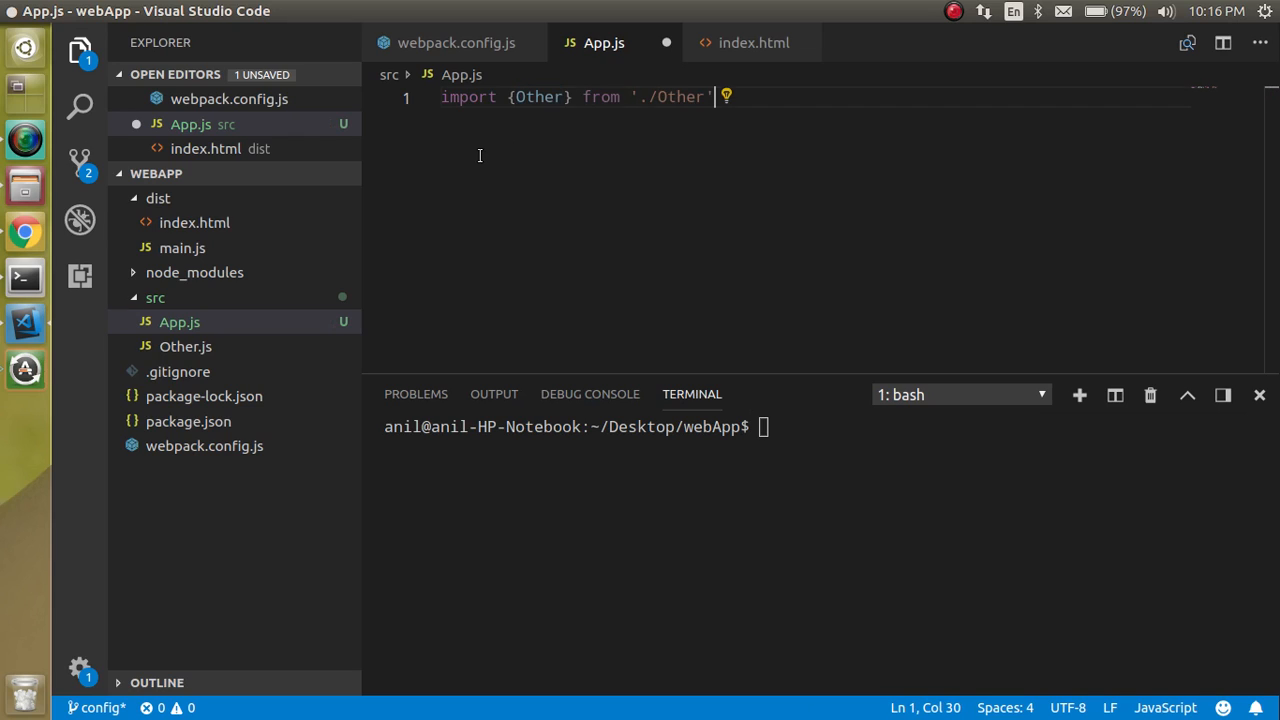
pyautogui.write('warn("");')
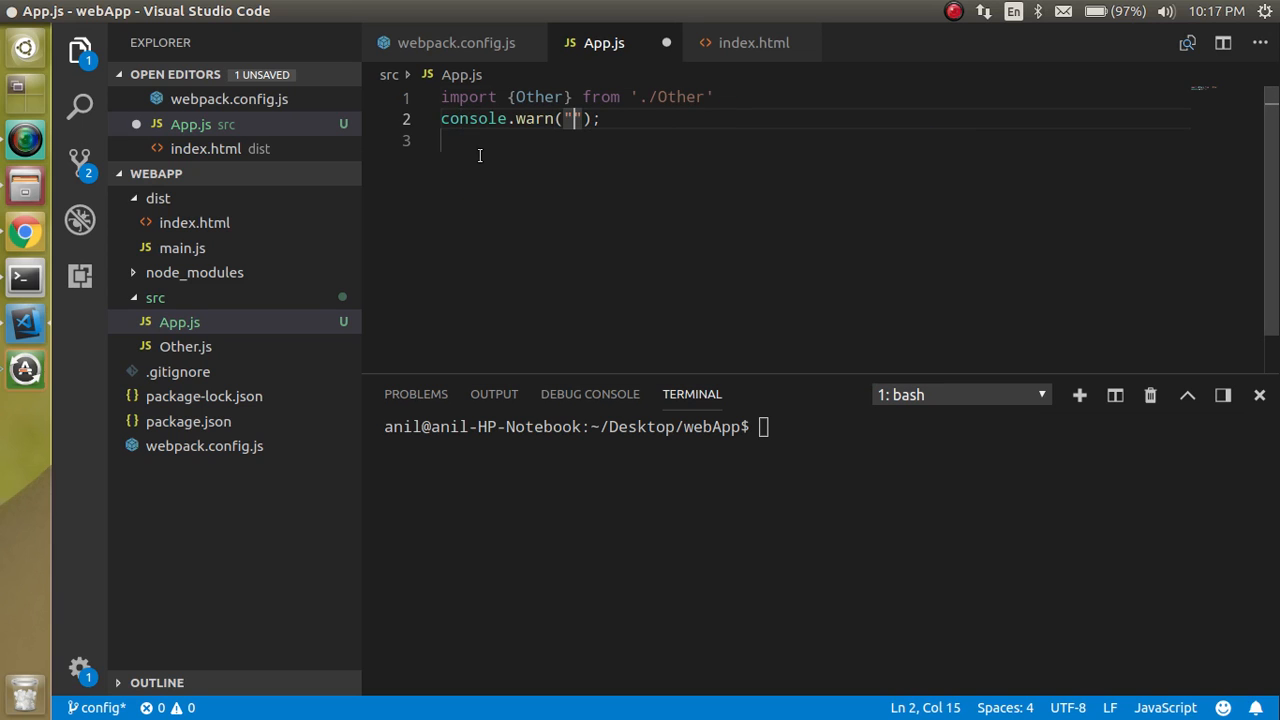
pyautogui.write('app file')
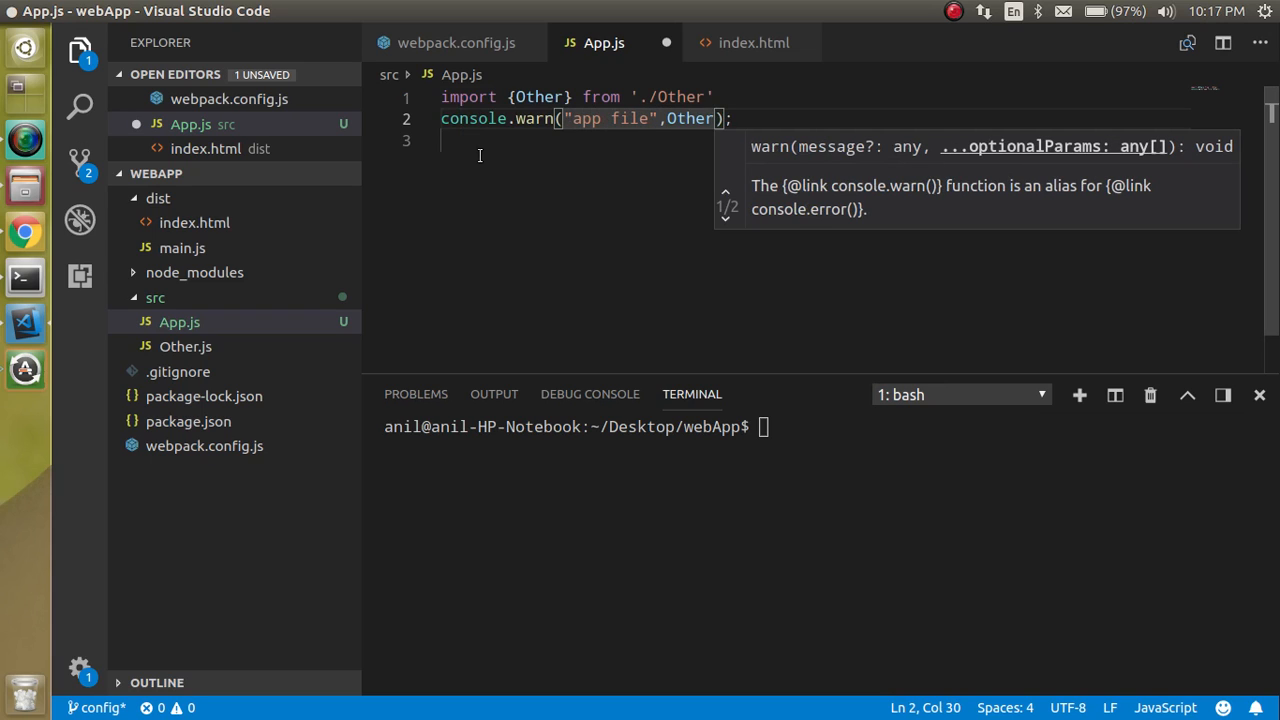
pyautogui.write('()')
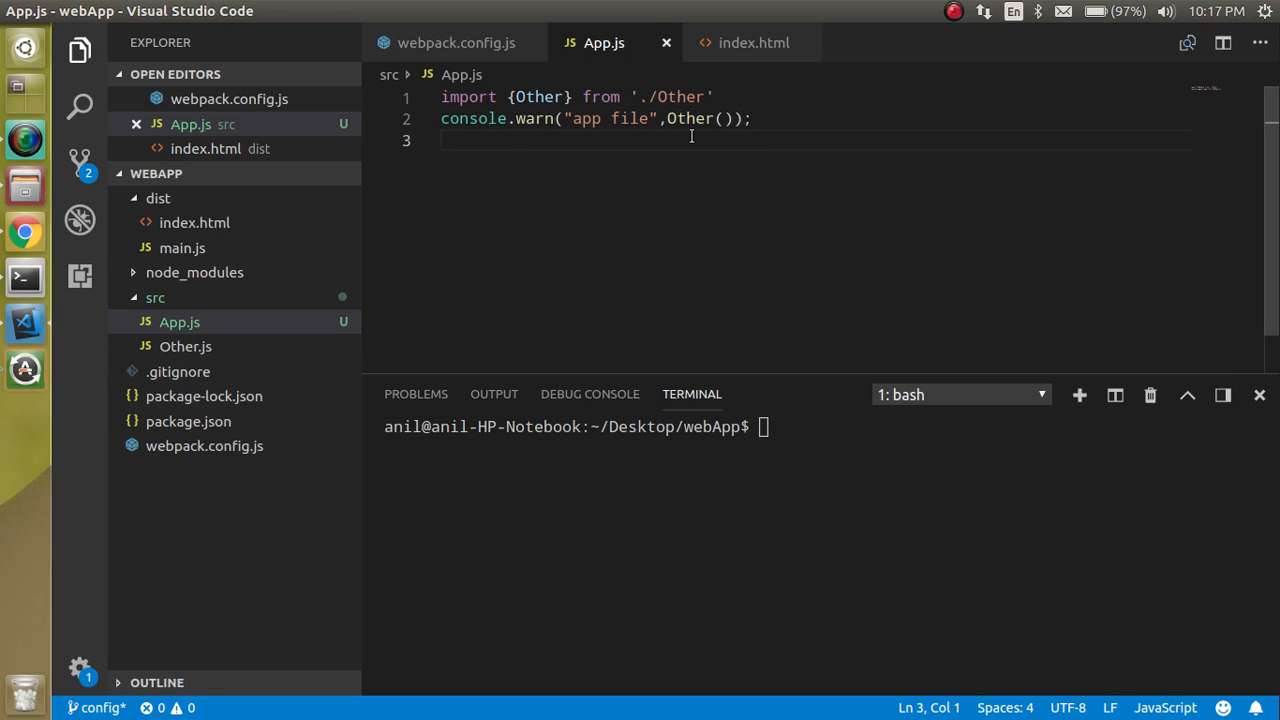
pyautogui.tripleClick(596, 118)
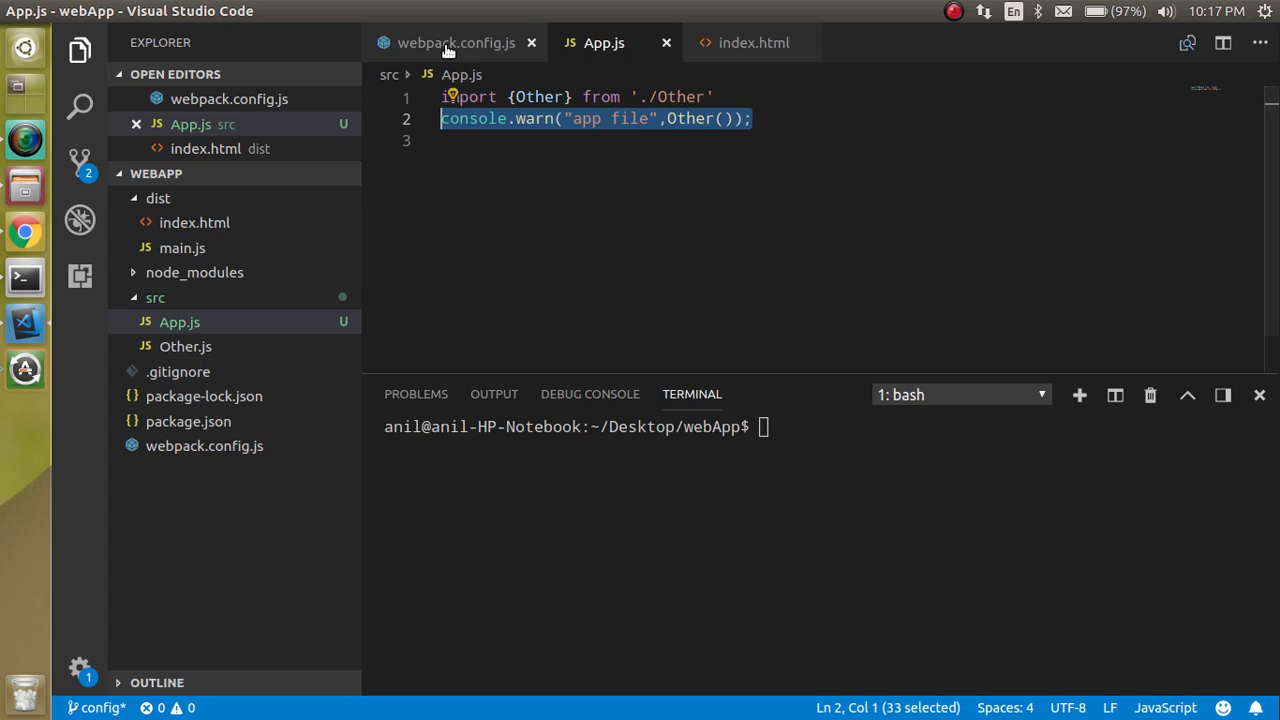
# Add entry: './src/App.js' after the mode setting in webpack.config.js.
pyautogui.click(456, 42)
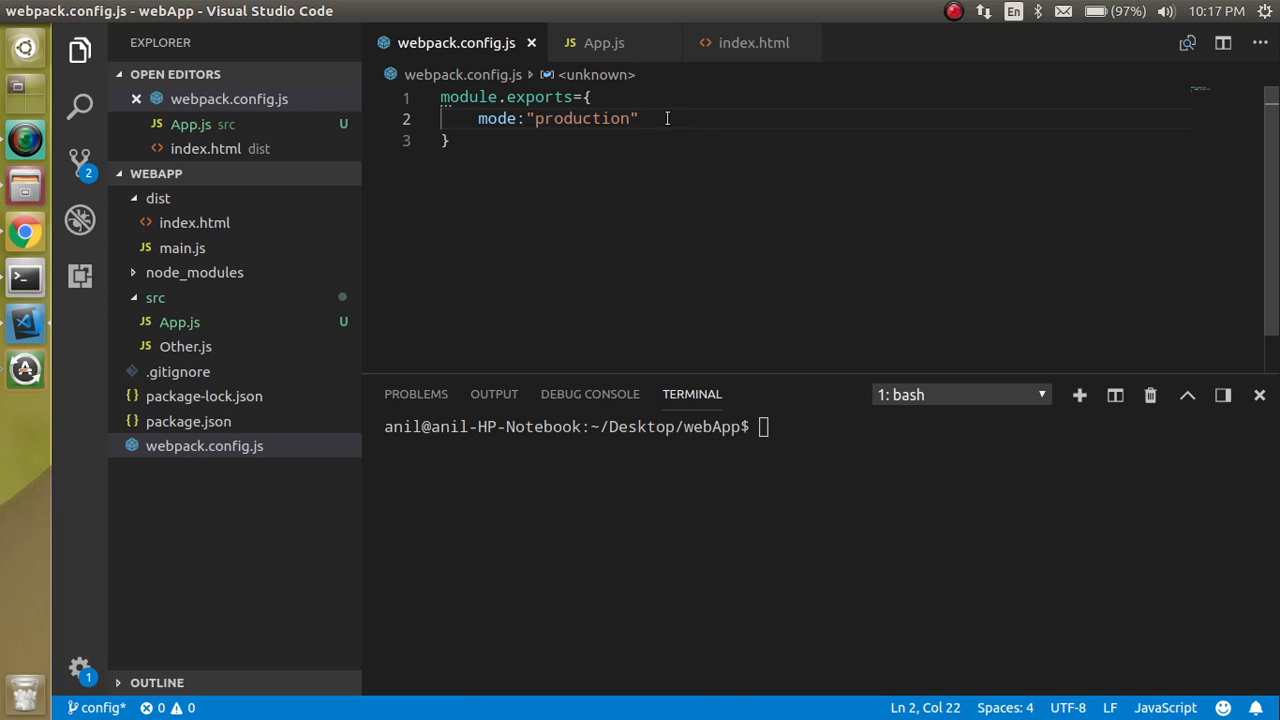
pyautogui.press('Enter')
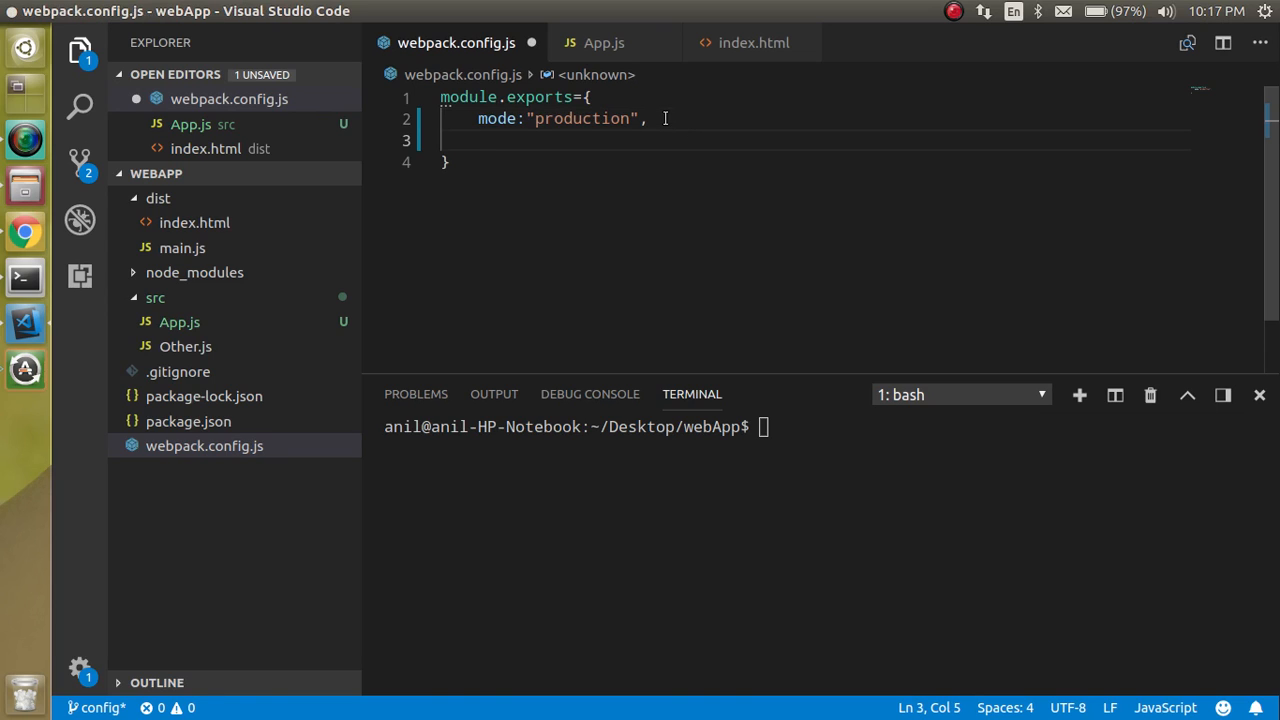
pyautogui.write('entry')
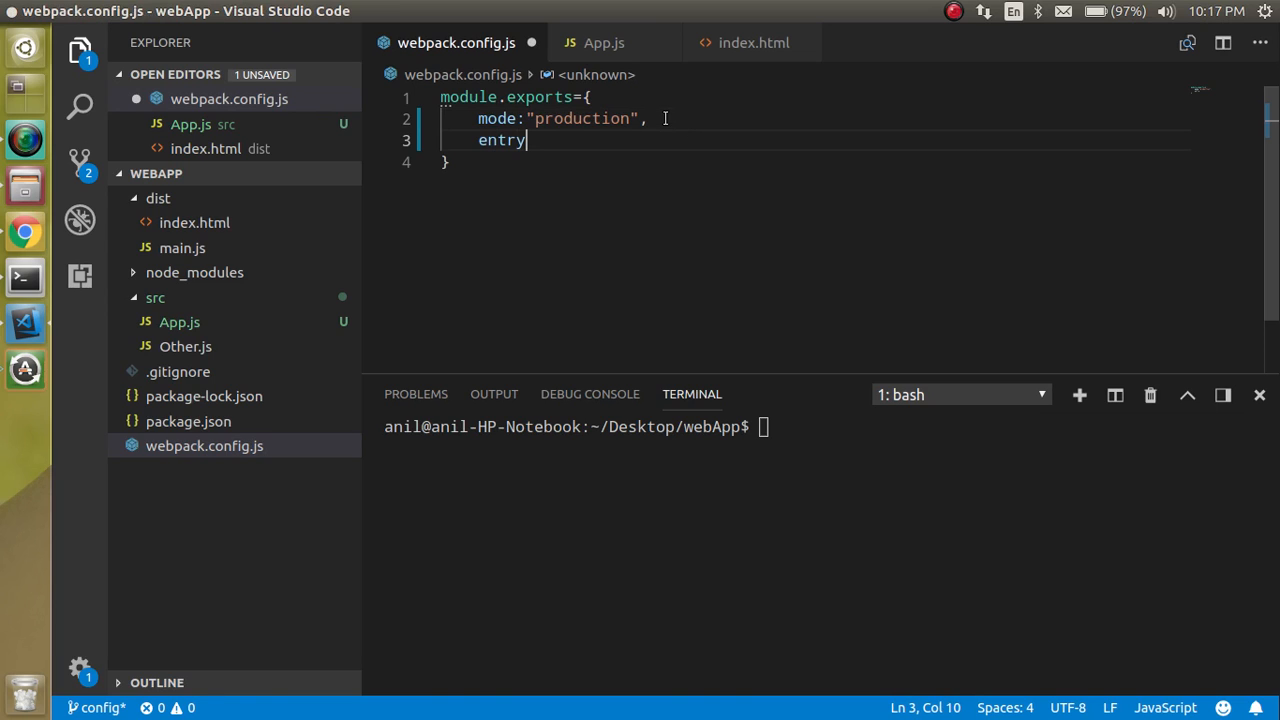
pyautogui.write(":'")
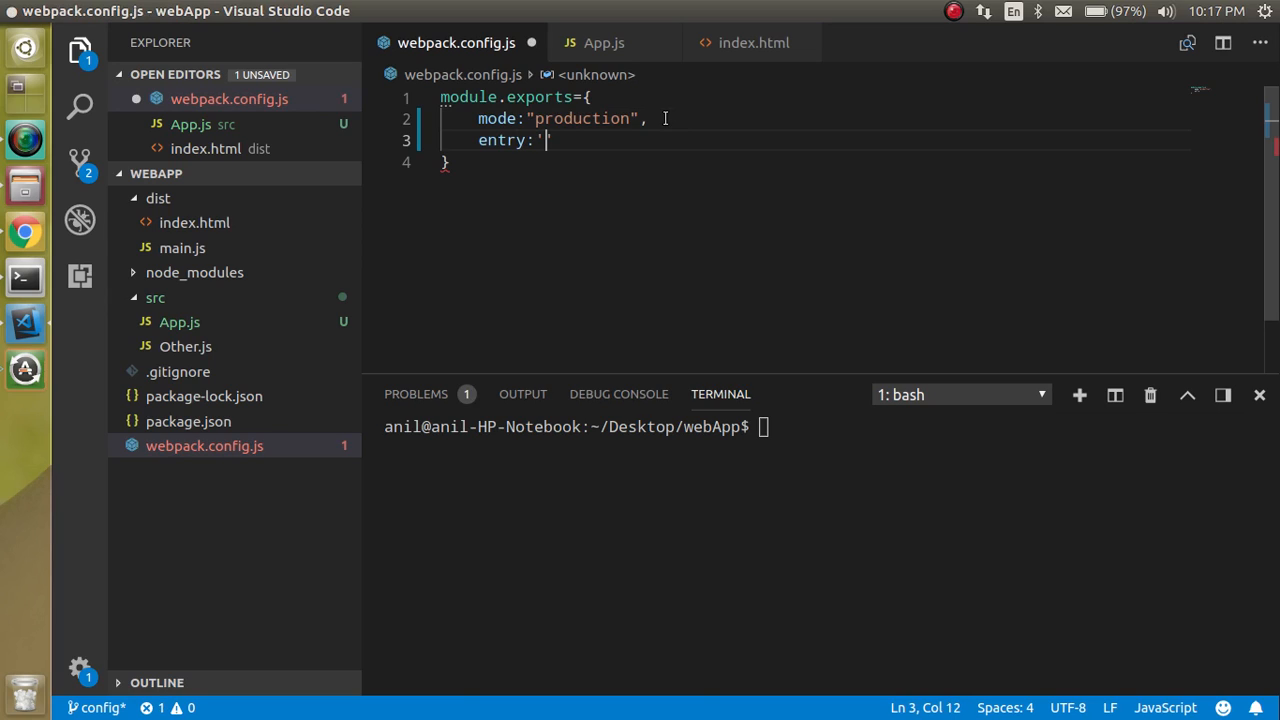
pyautogui.write('./src')
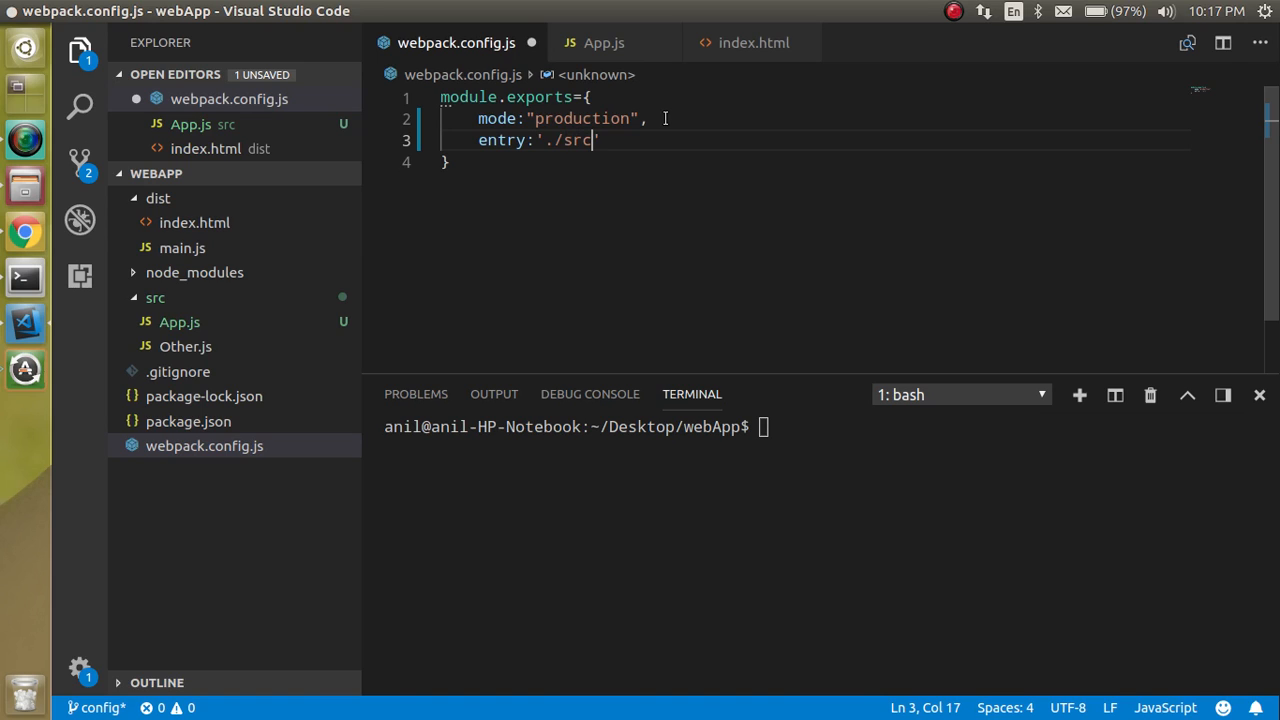
pyautogui.write('/')
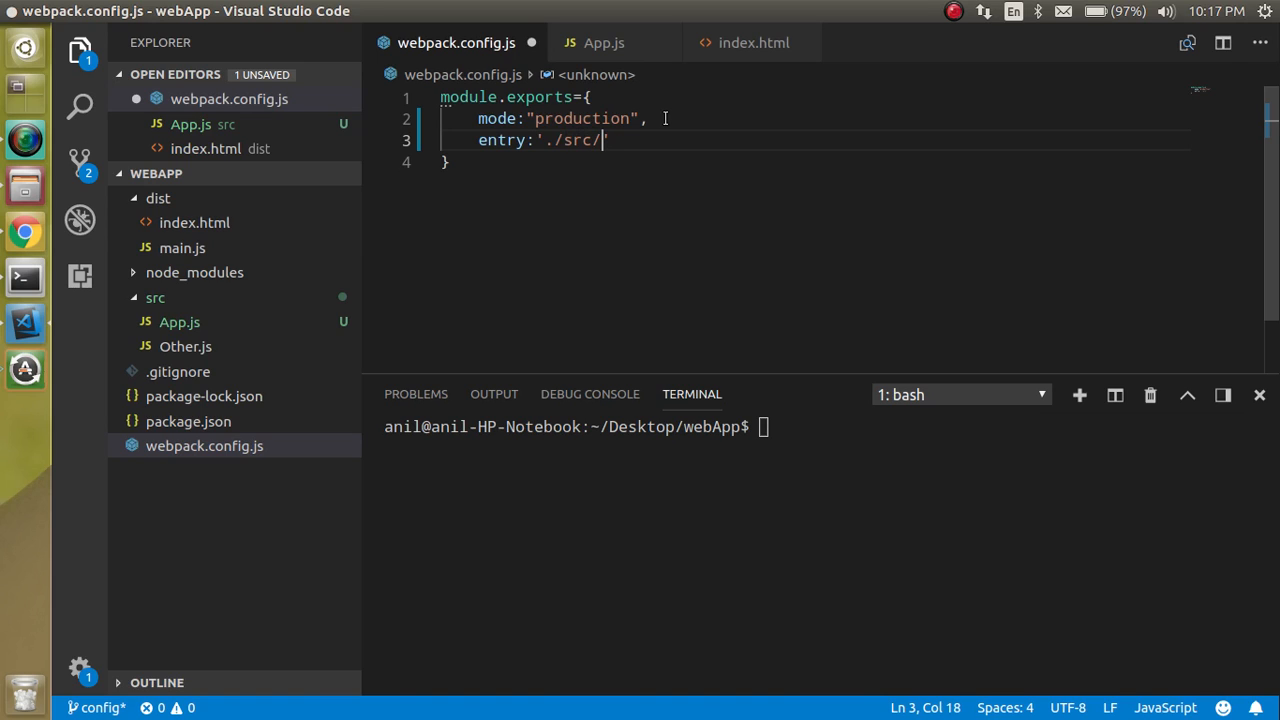
pyautogui.write('App.js')
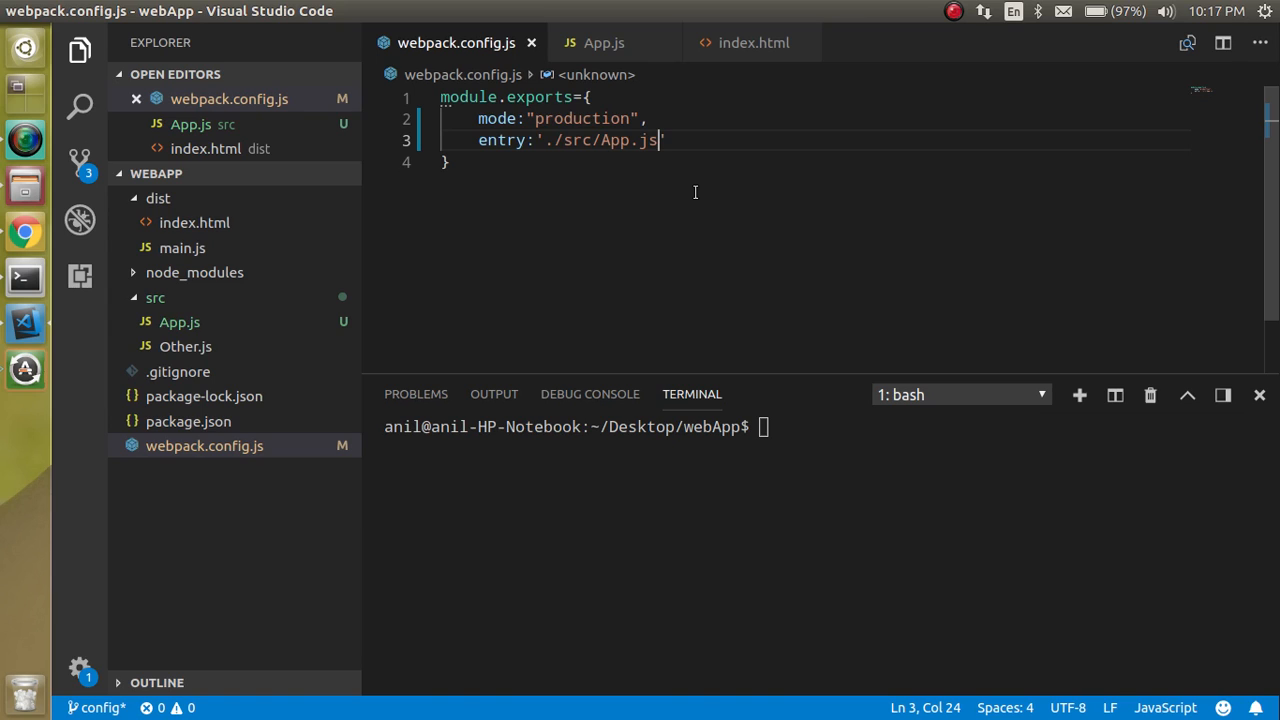
pyautogui.moveTo(192, 448)
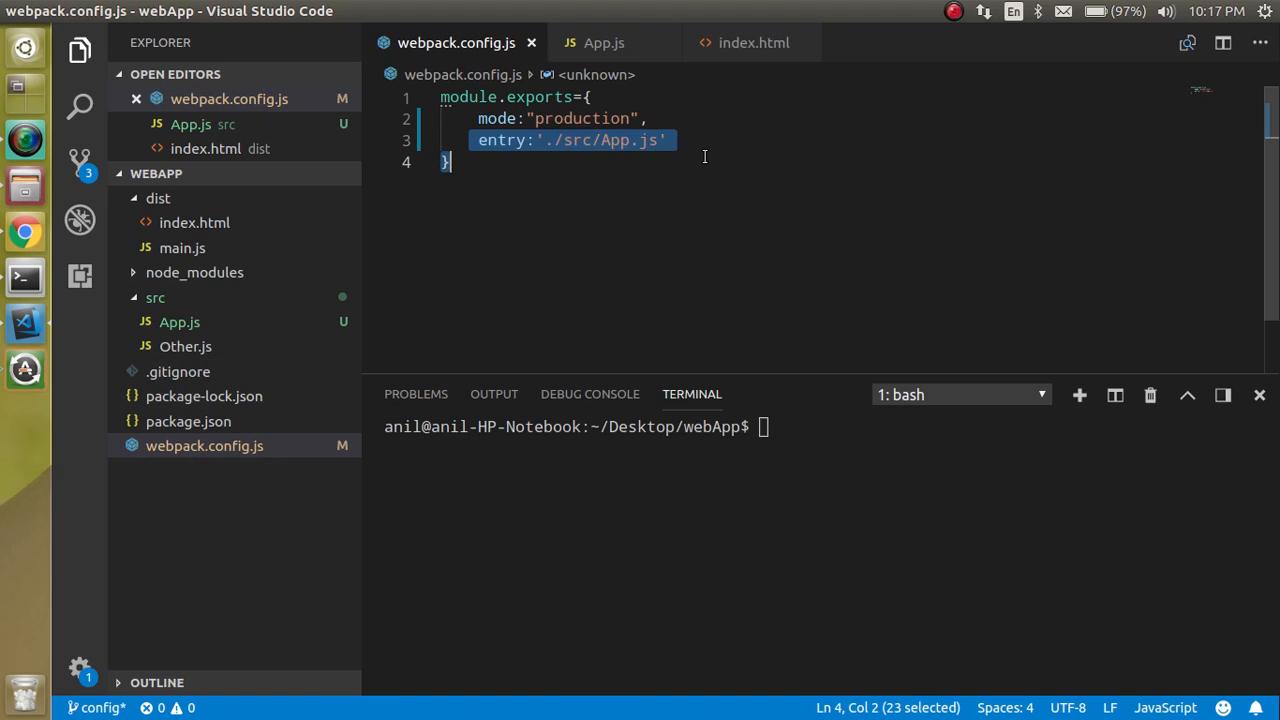
# Add const path = require('path') as the first line above module.exports.
pyautogui.click(684, 140)
pyautogui.write(',')
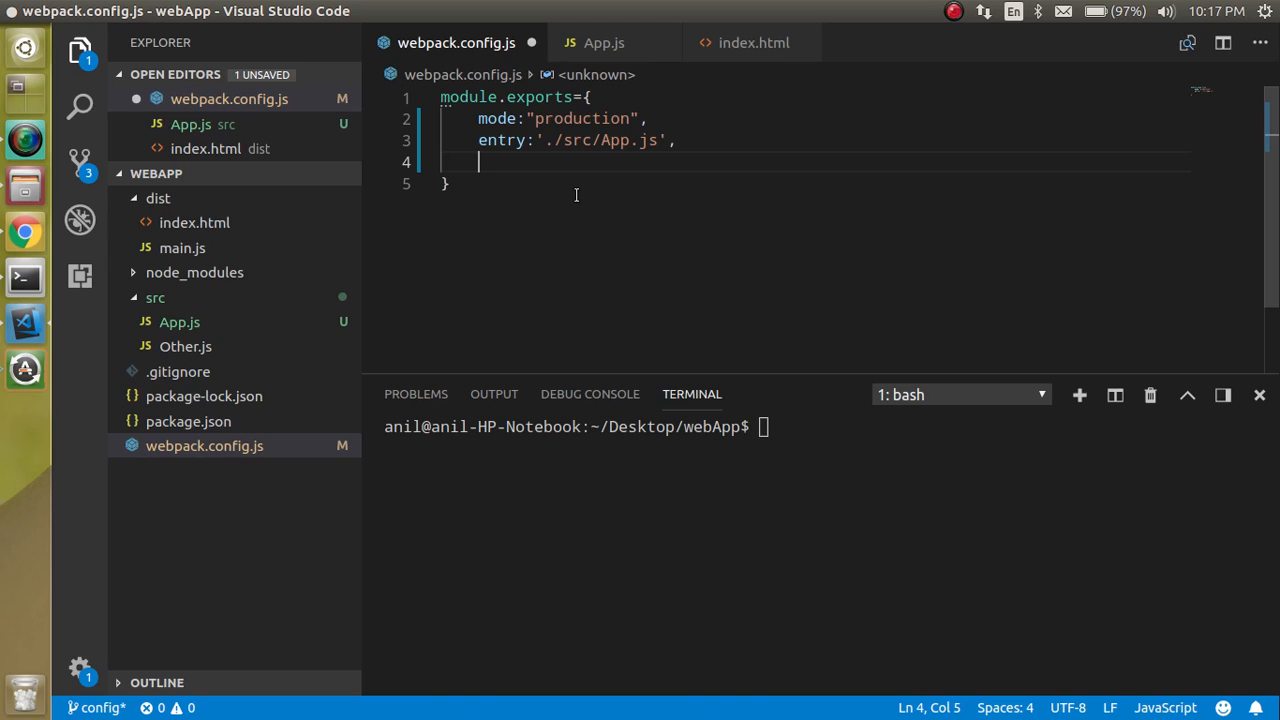
pyautogui.moveTo(508, 136)
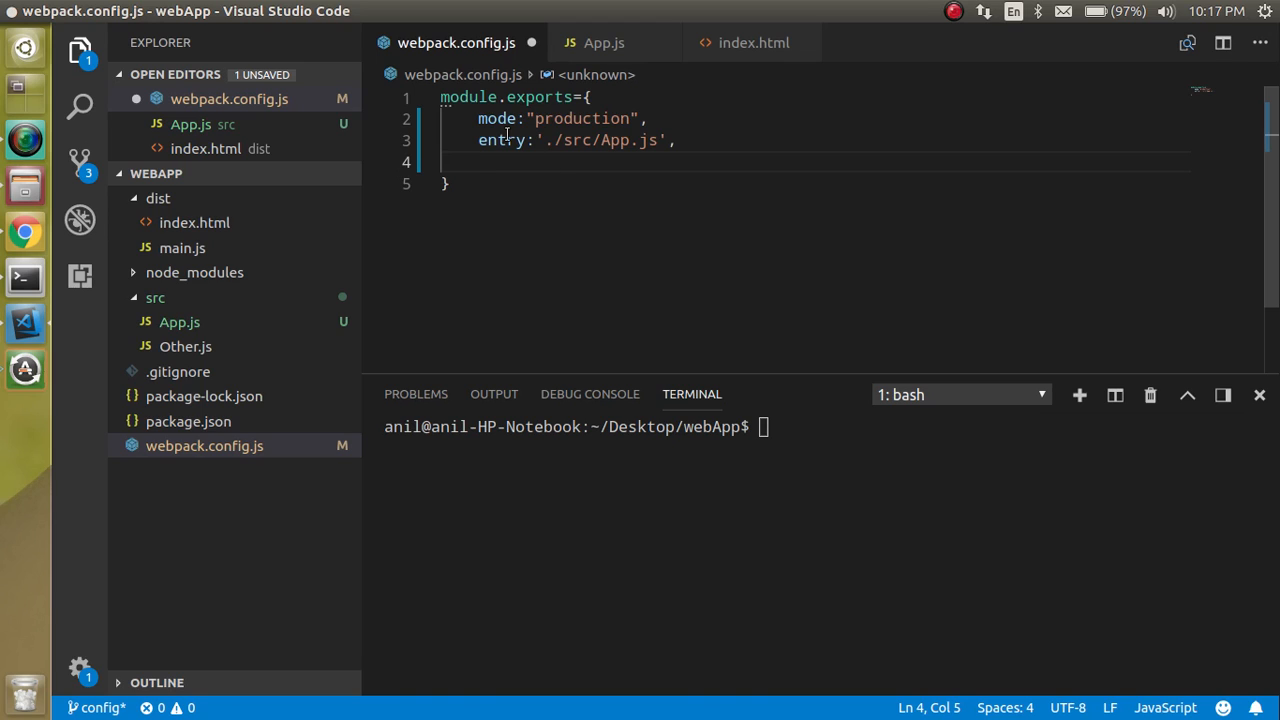
pyautogui.click(444, 96)
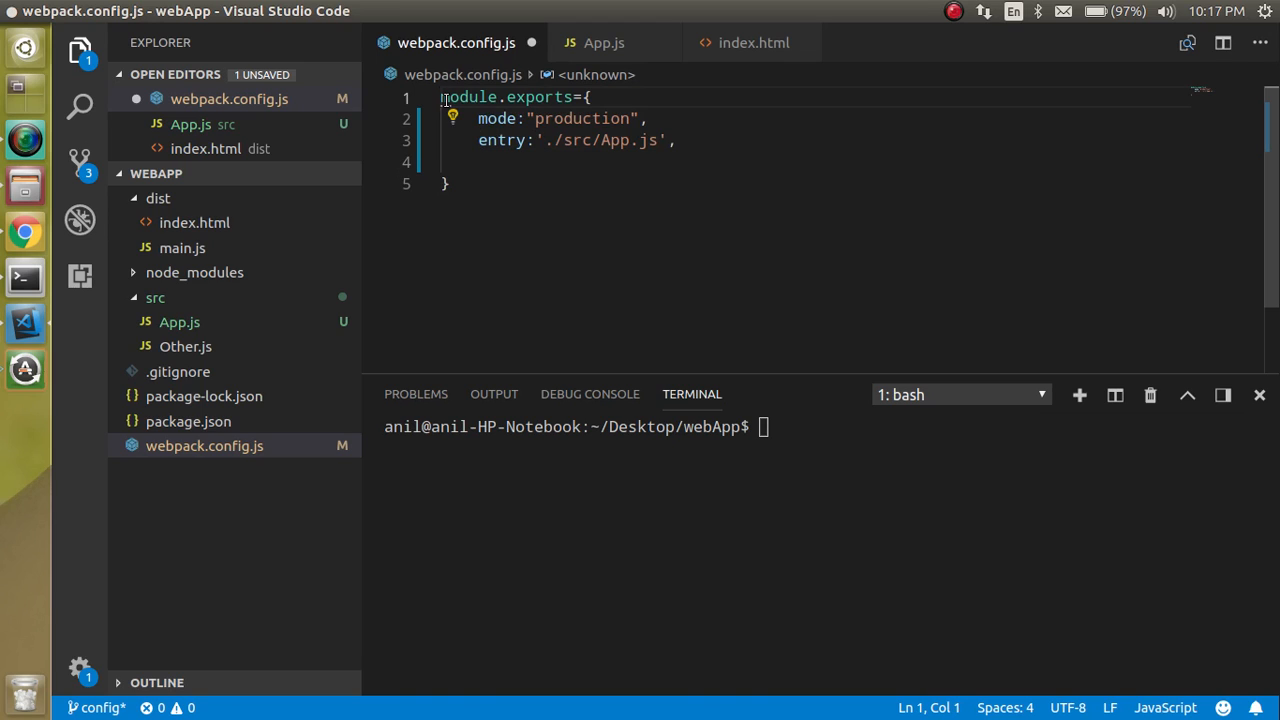
pyautogui.press('Enter')
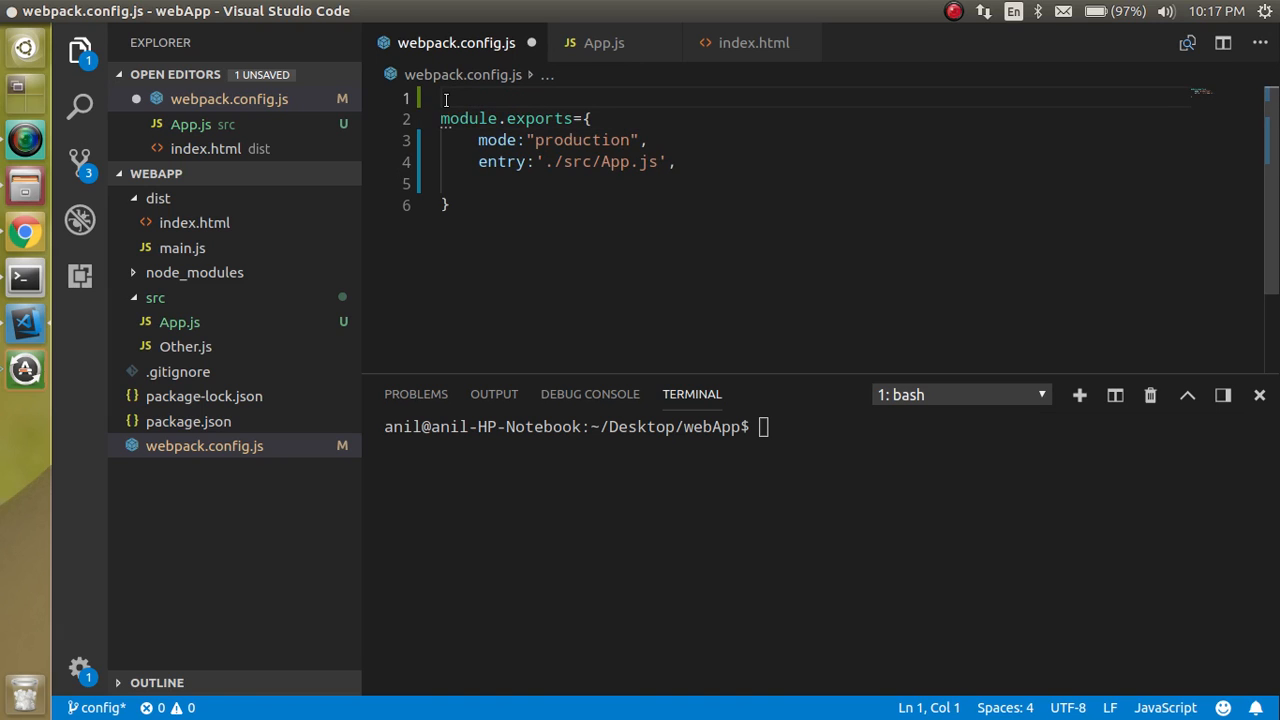
pyautogui.write('const')
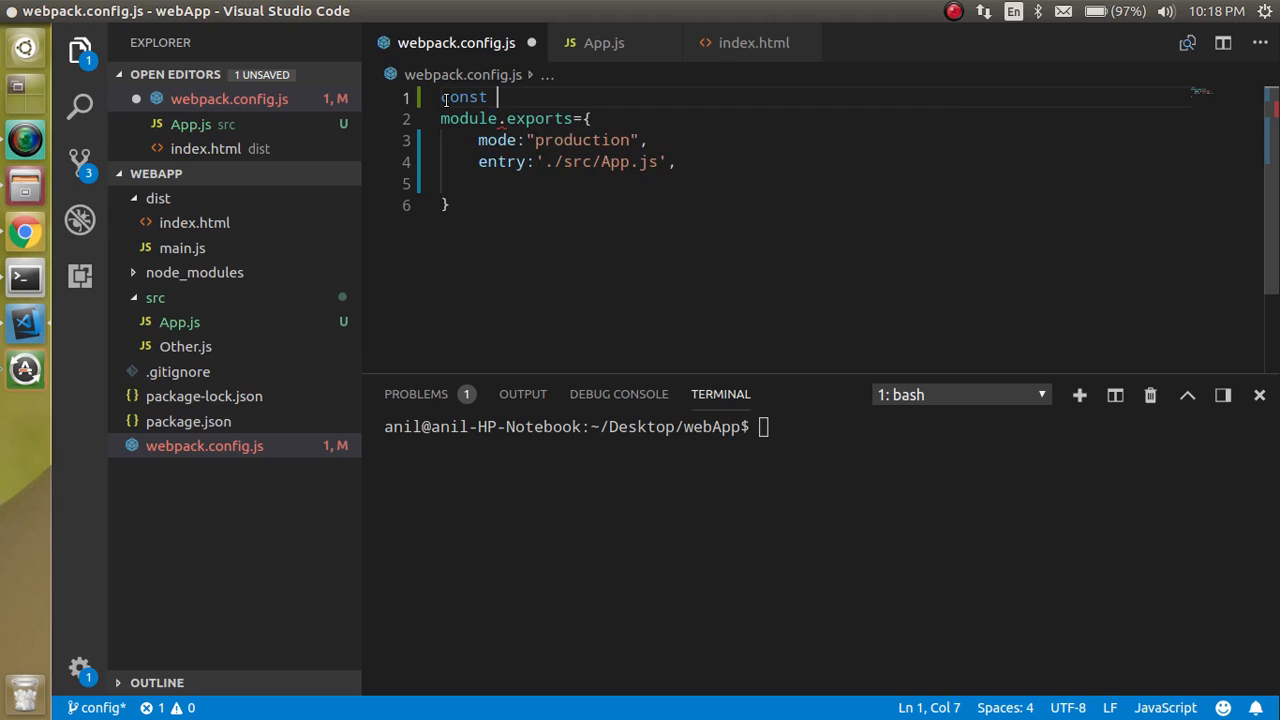
pyautogui.write('path= require')
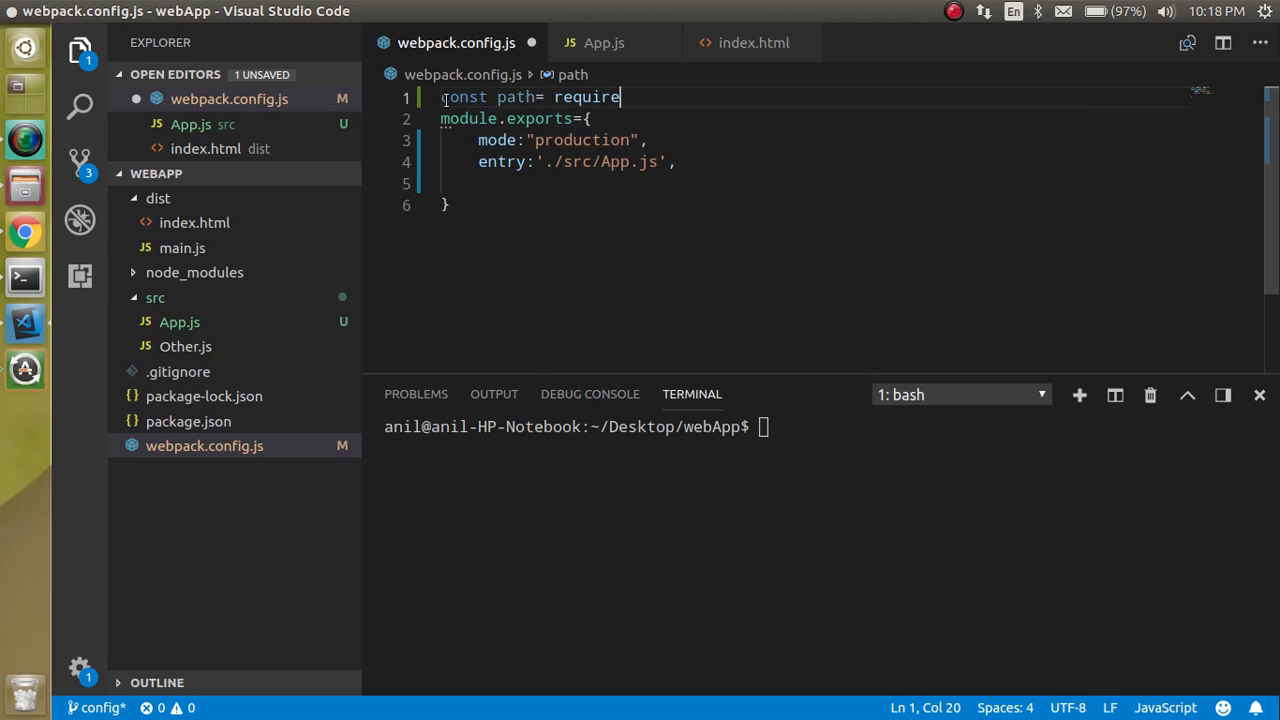
pyautogui.write("('pat'")
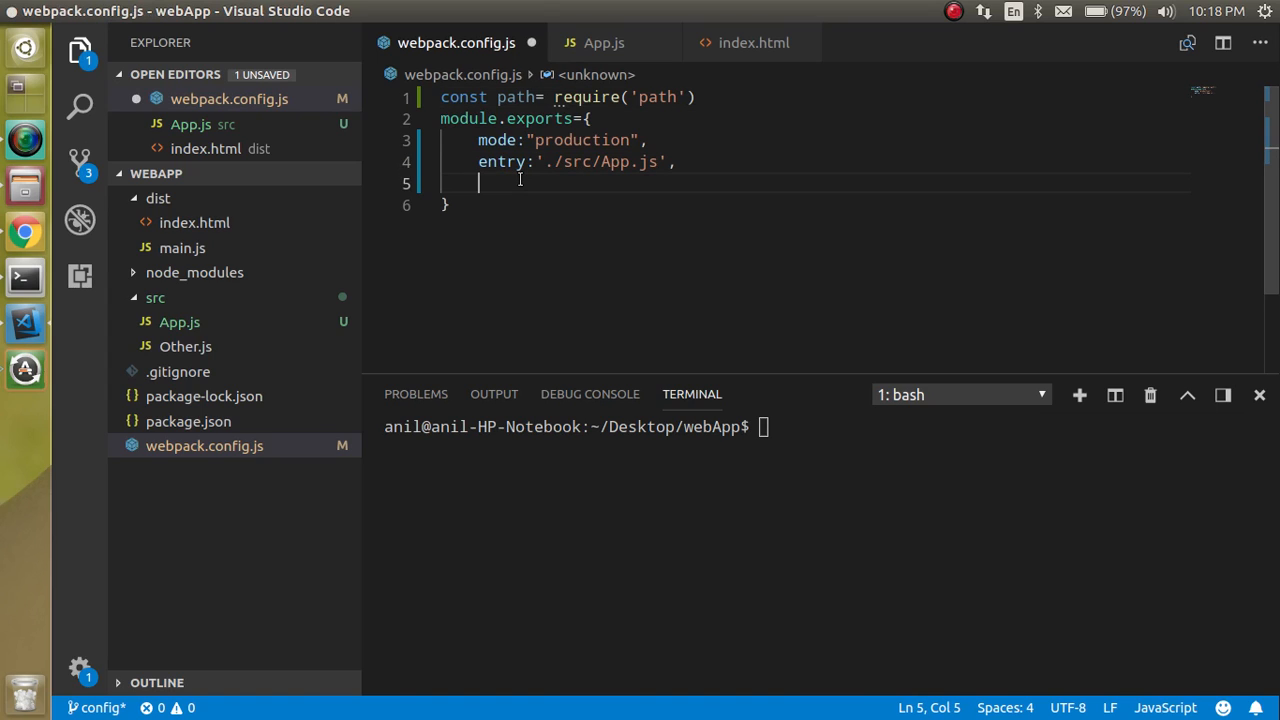
# Start the output block with path: path.resolve(__dirname, 'dist').
pyautogui.write('outp')
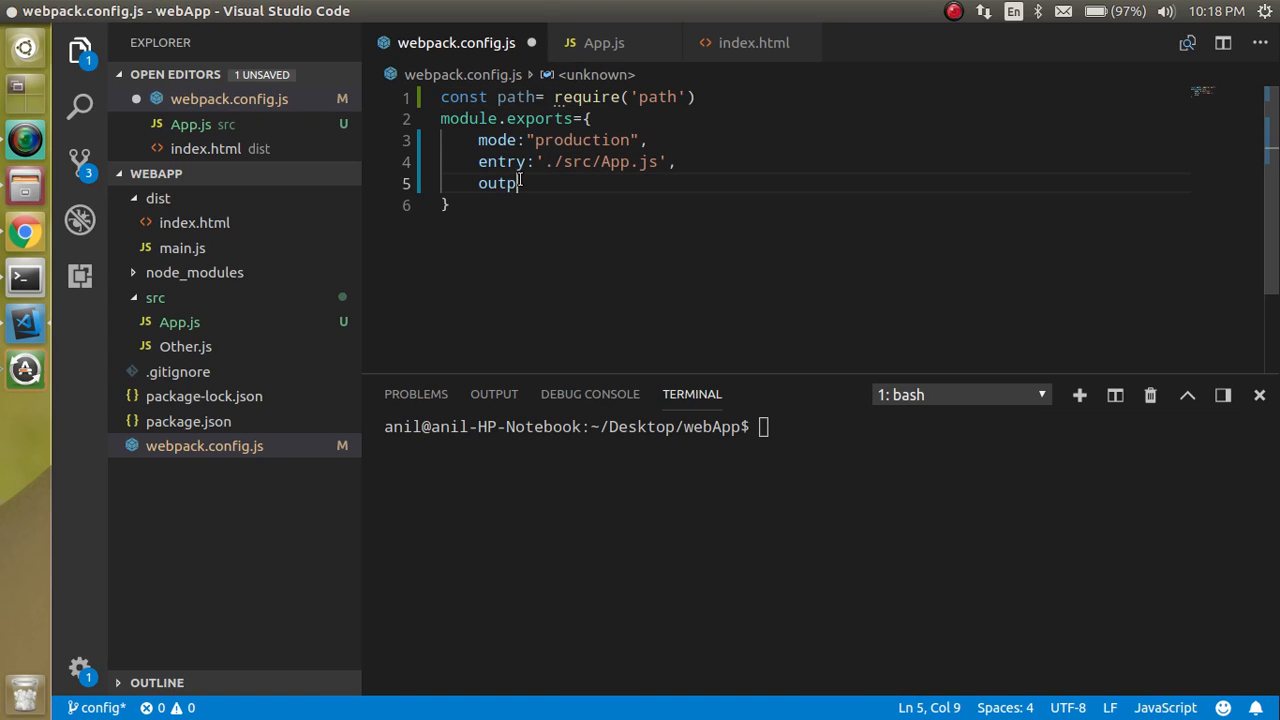
pyautogui.write('ut:')
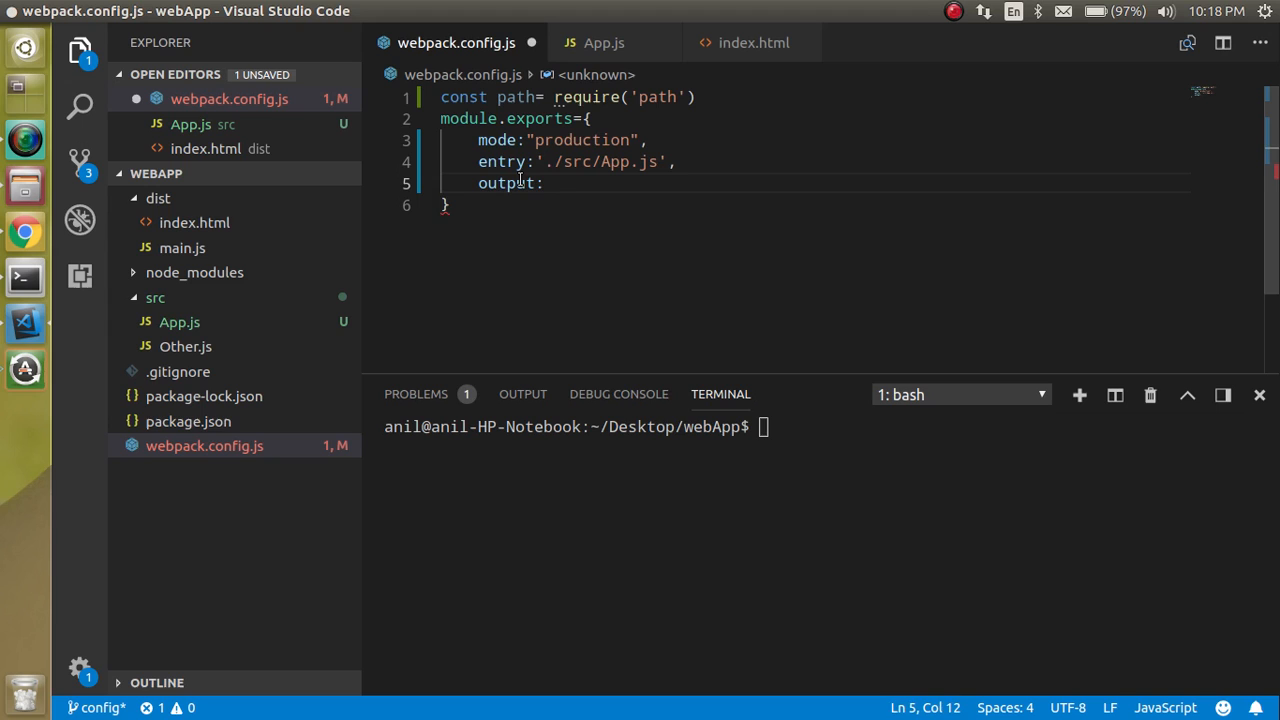
pyautogui.write('{')
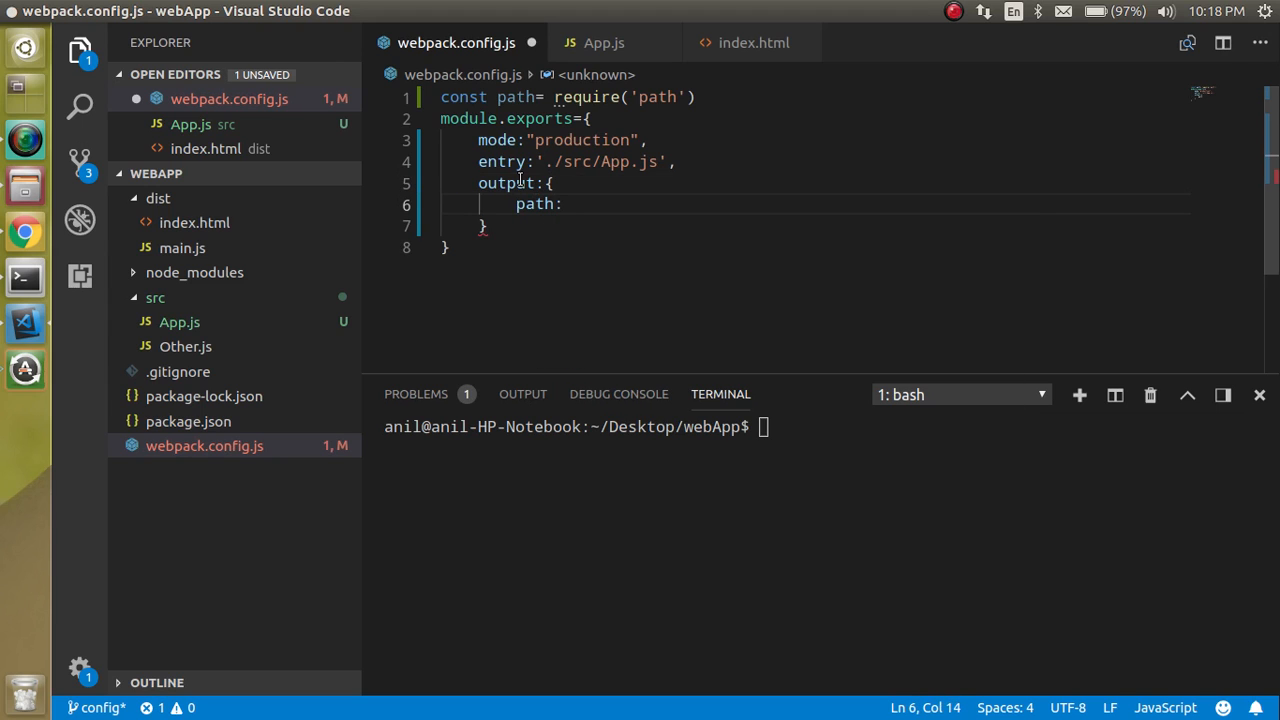
pyautogui.write('path.')
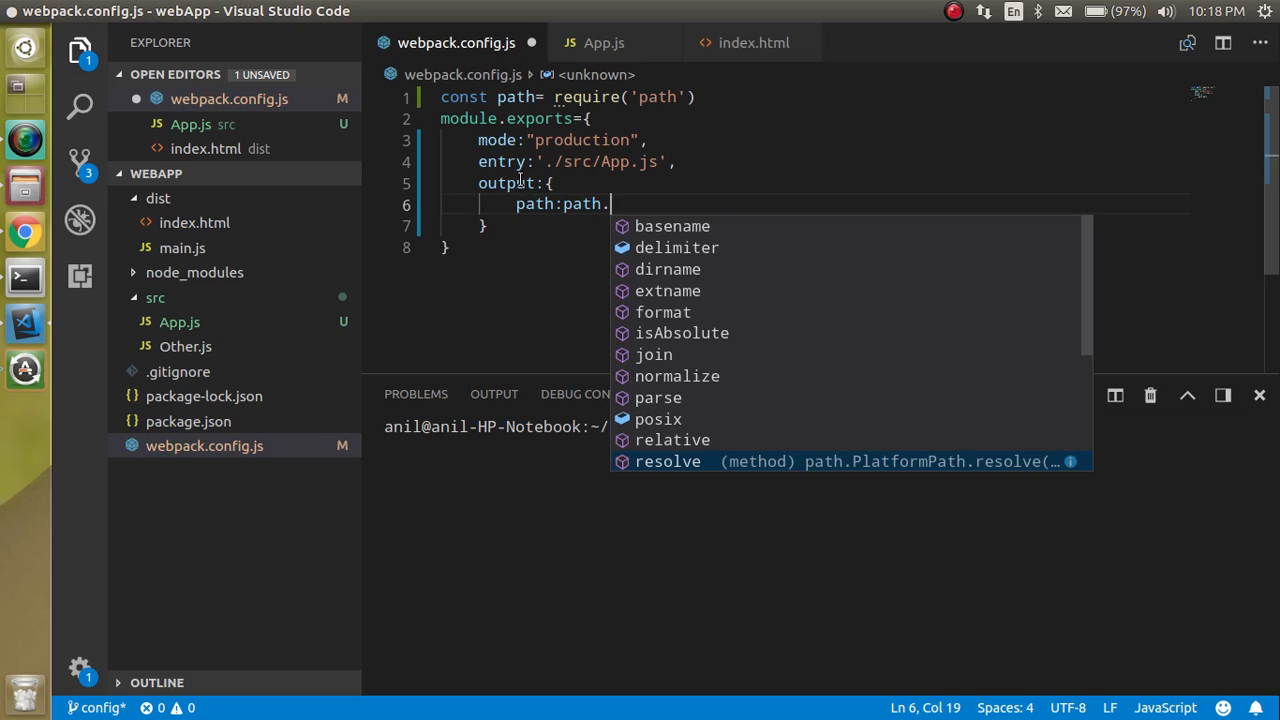
pyautogui.write('resolve(__dirname,')
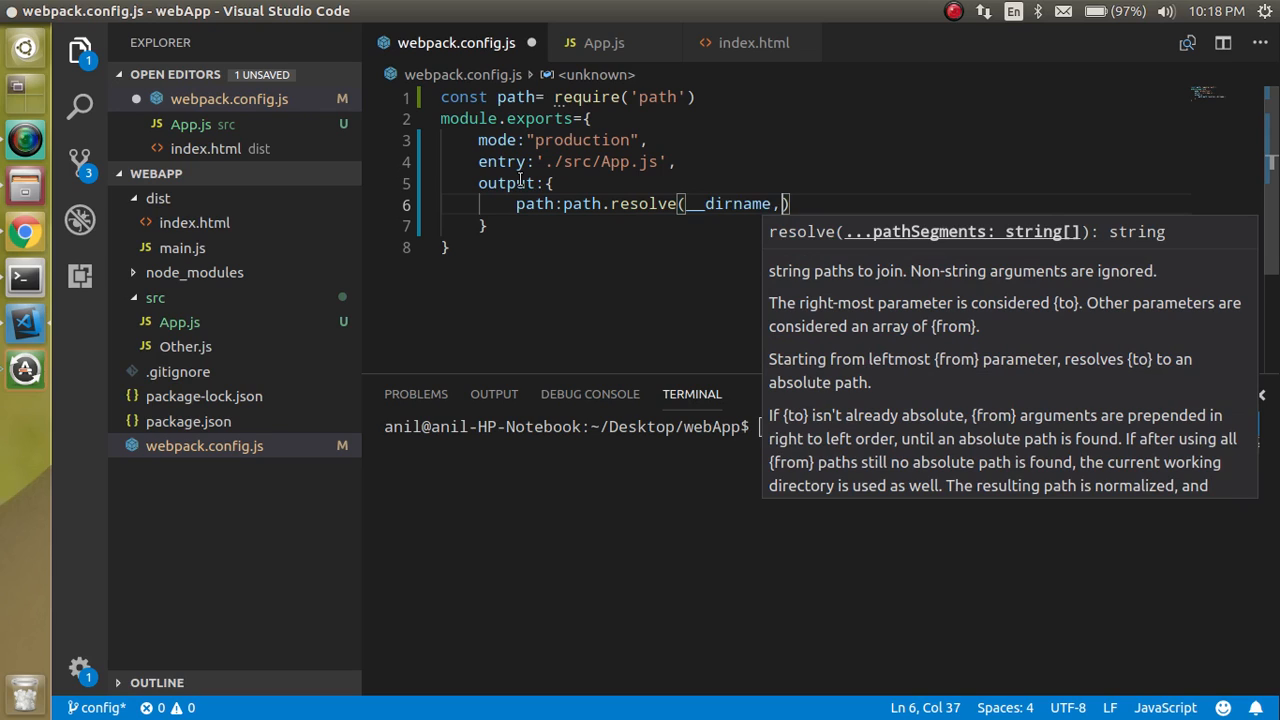
pyautogui.write("''")
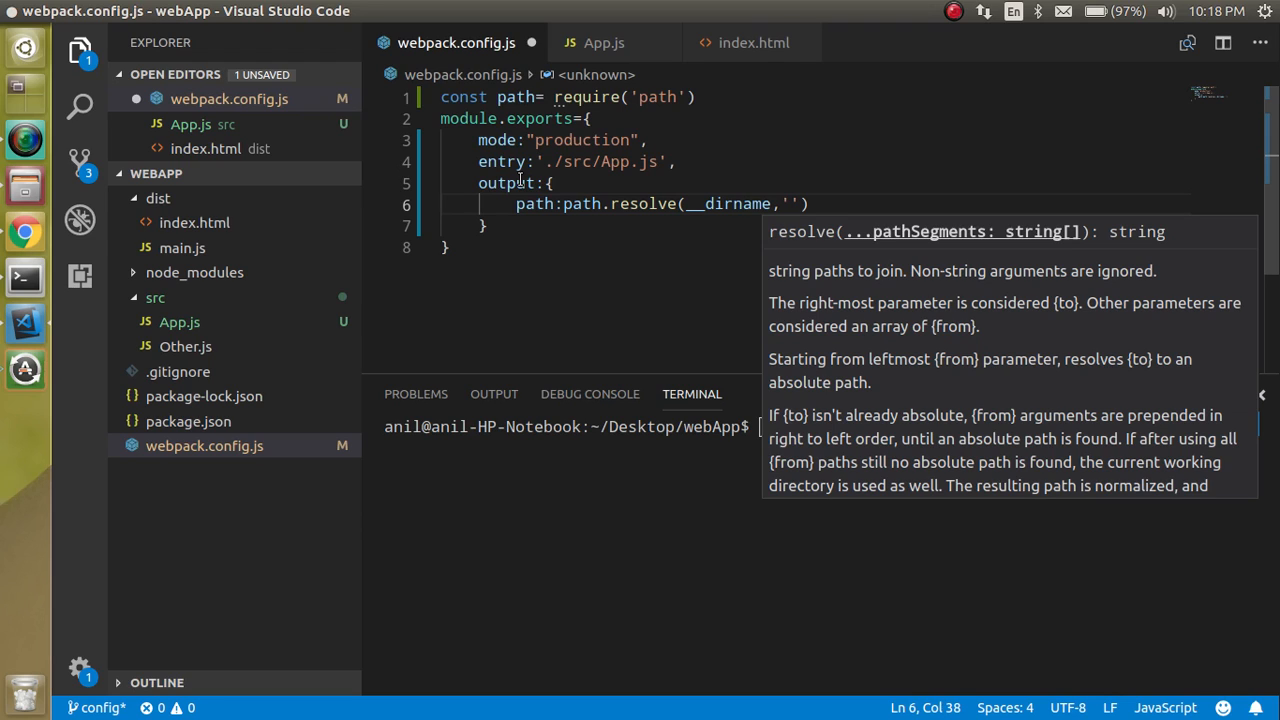
pyautogui.write('dist')
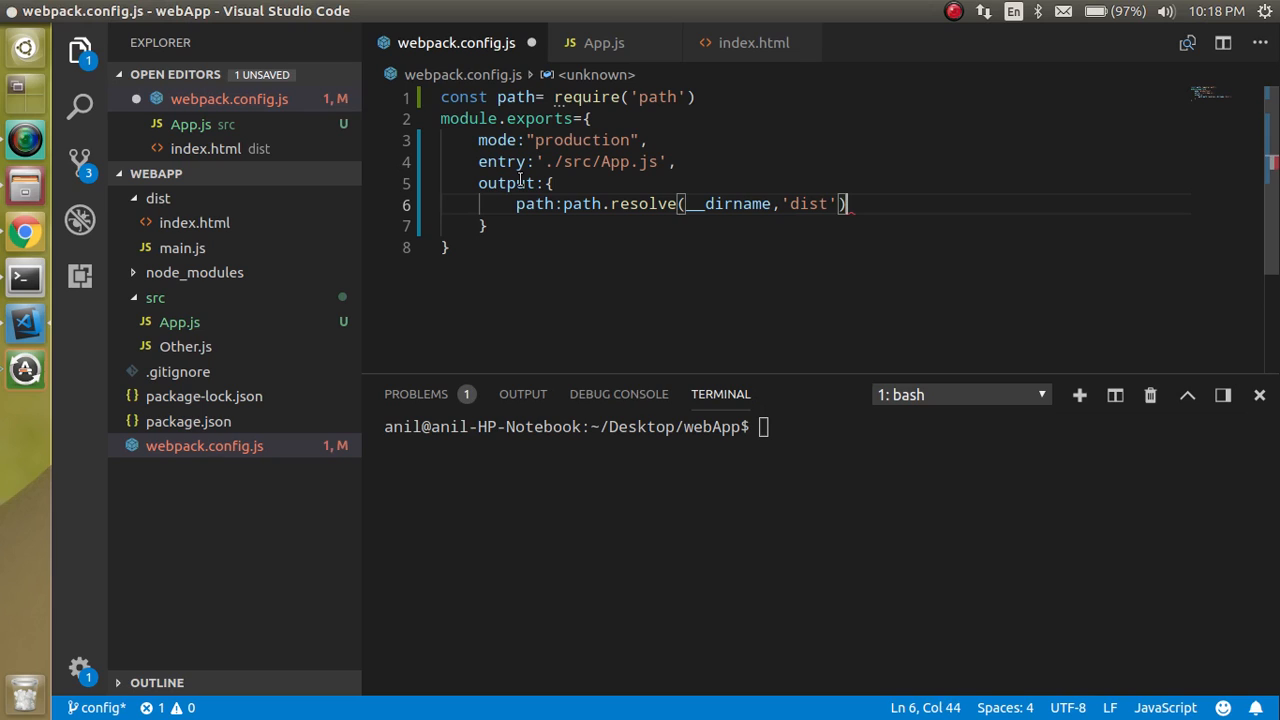
# Add filename: "output.js" to the output block.
pyautogui.press('Enter')
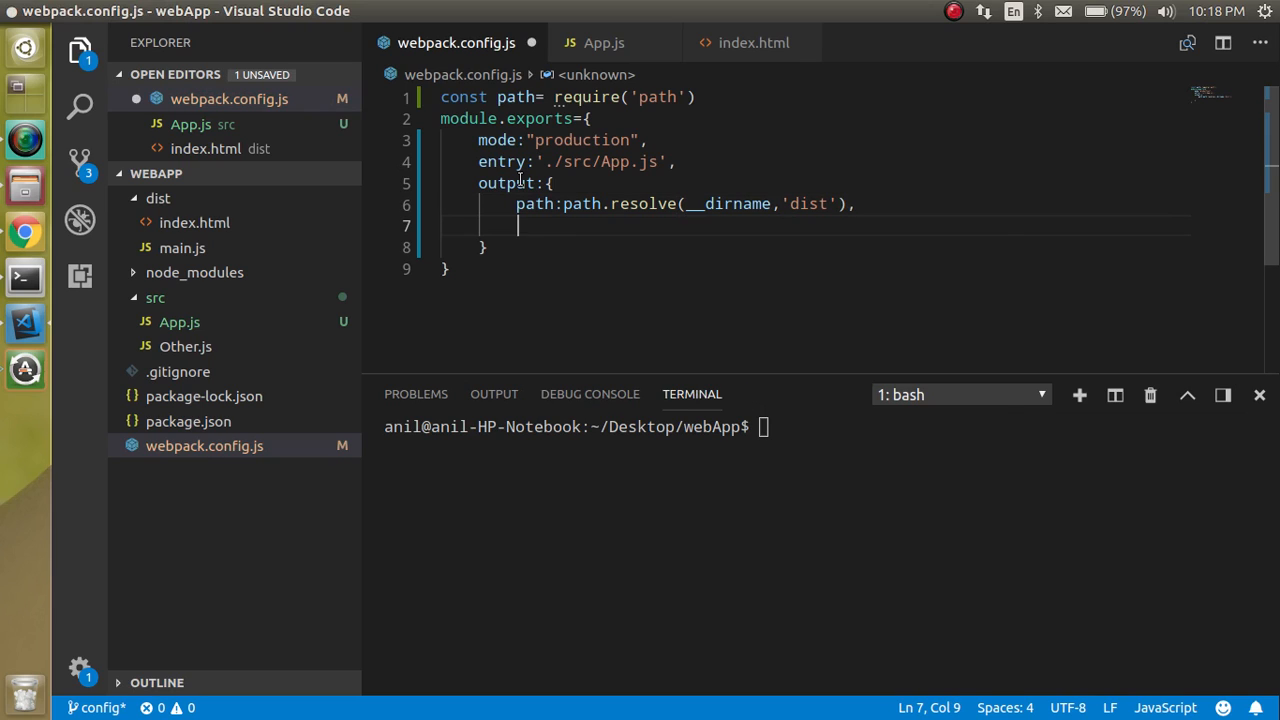
pyautogui.write('filena')
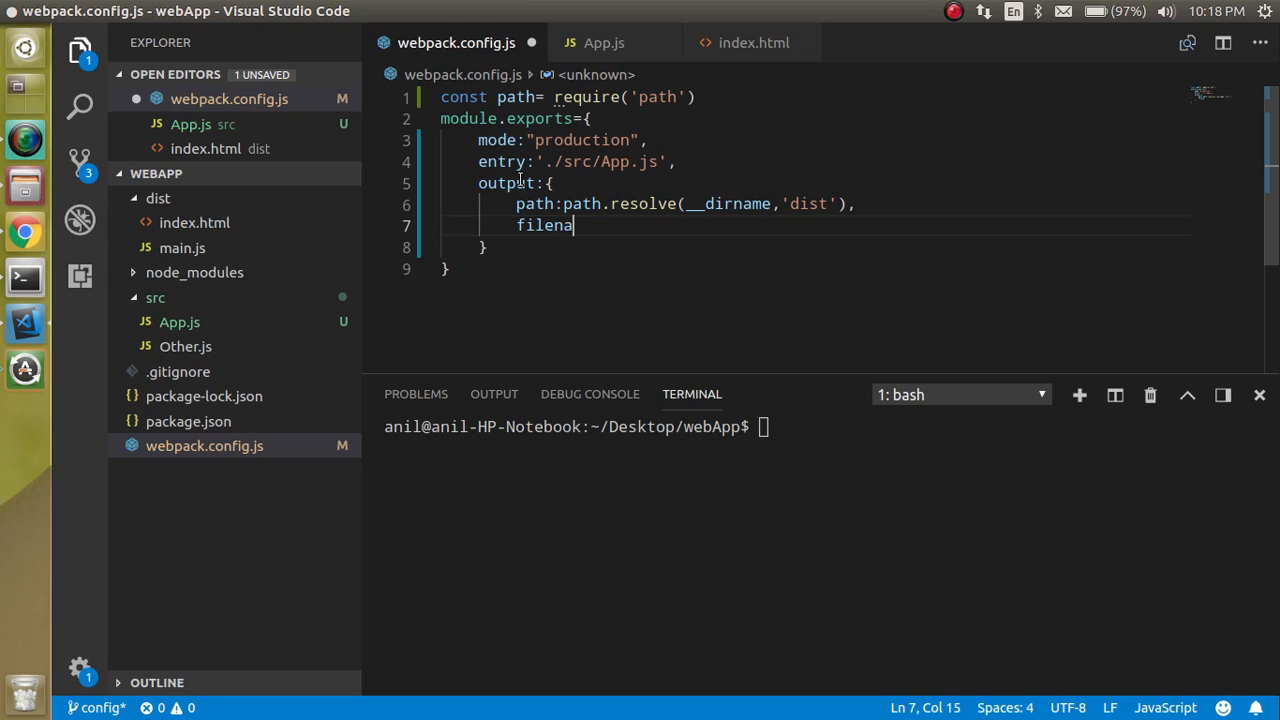
pyautogui.write('me:')
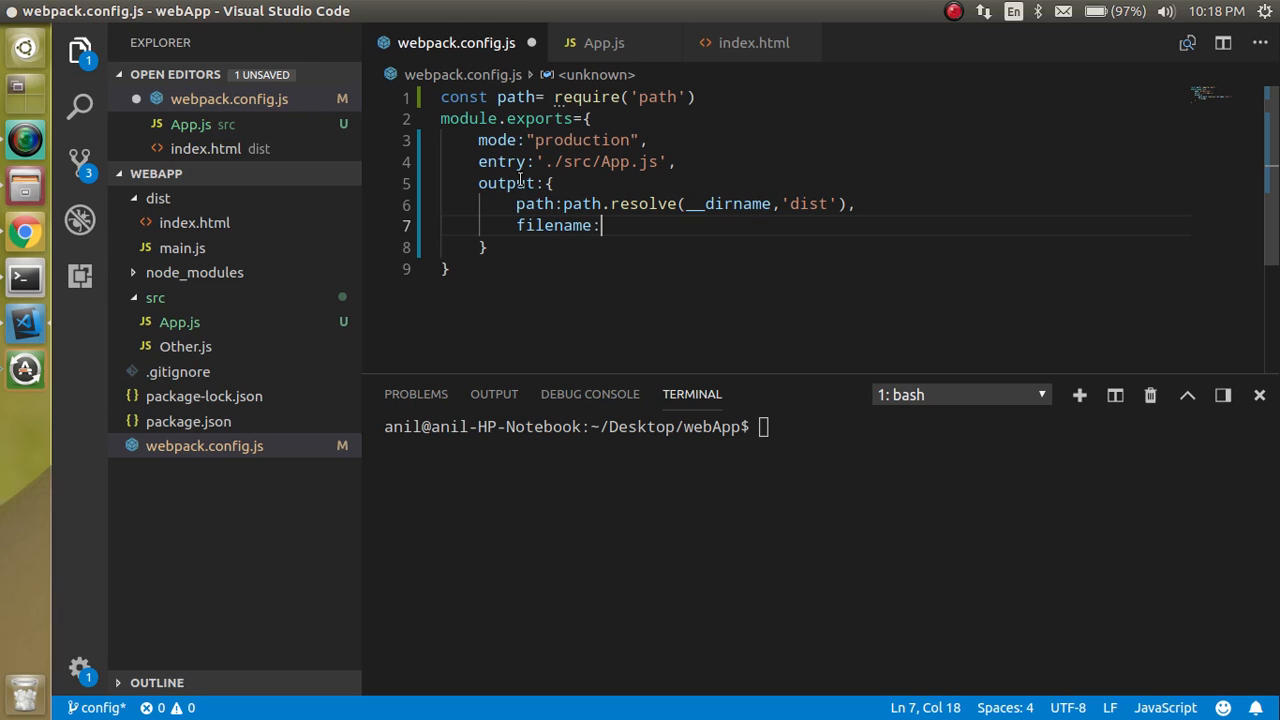
pyautogui.write('"o')
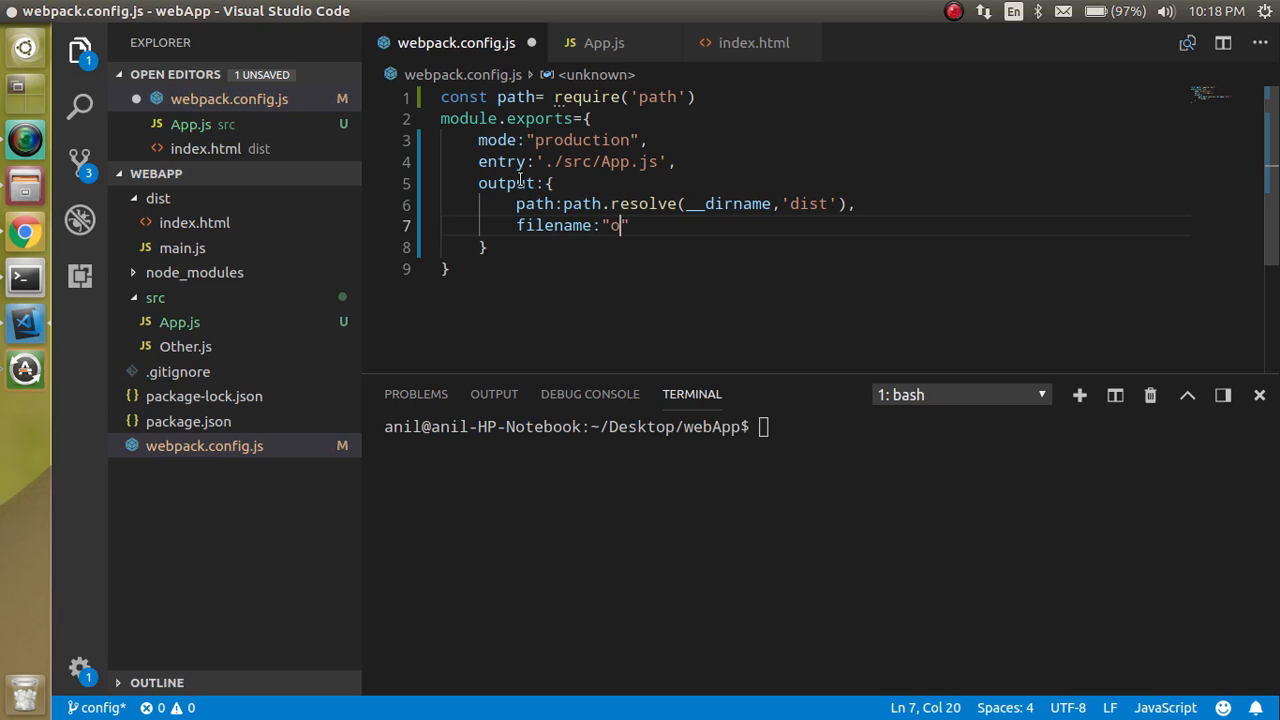
pyautogui.write('utput')
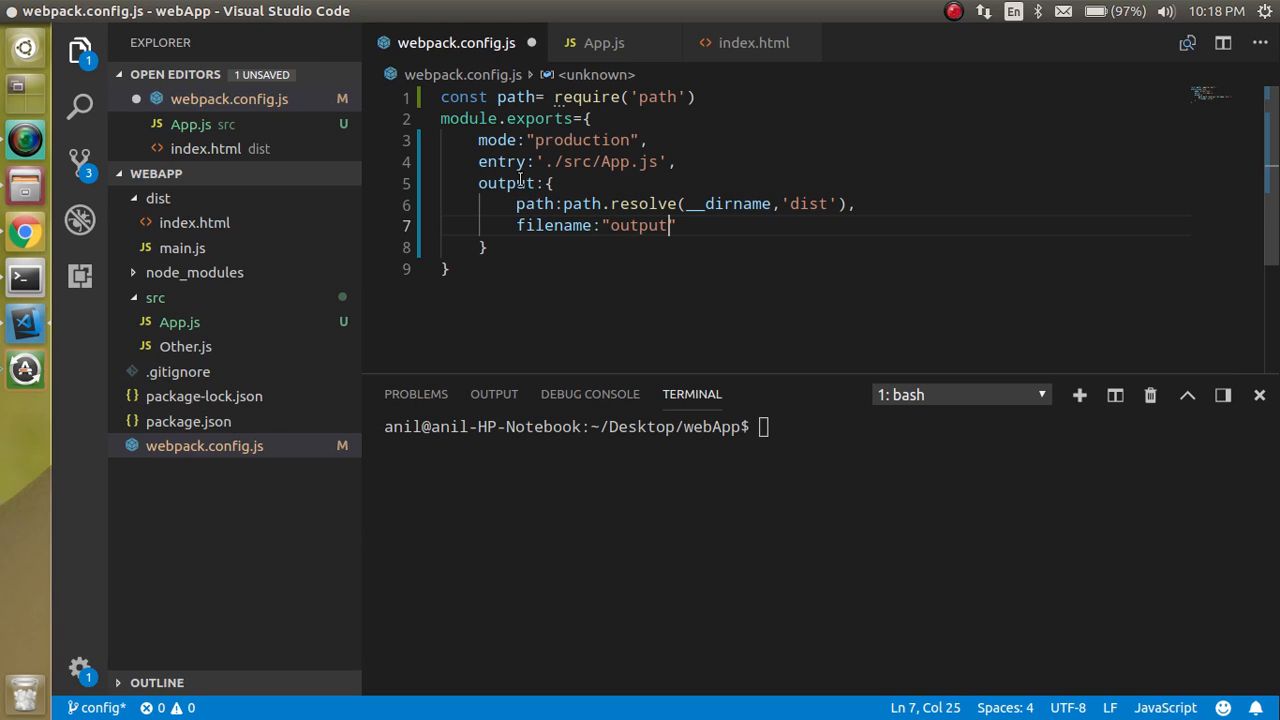
pyautogui.write('.js')
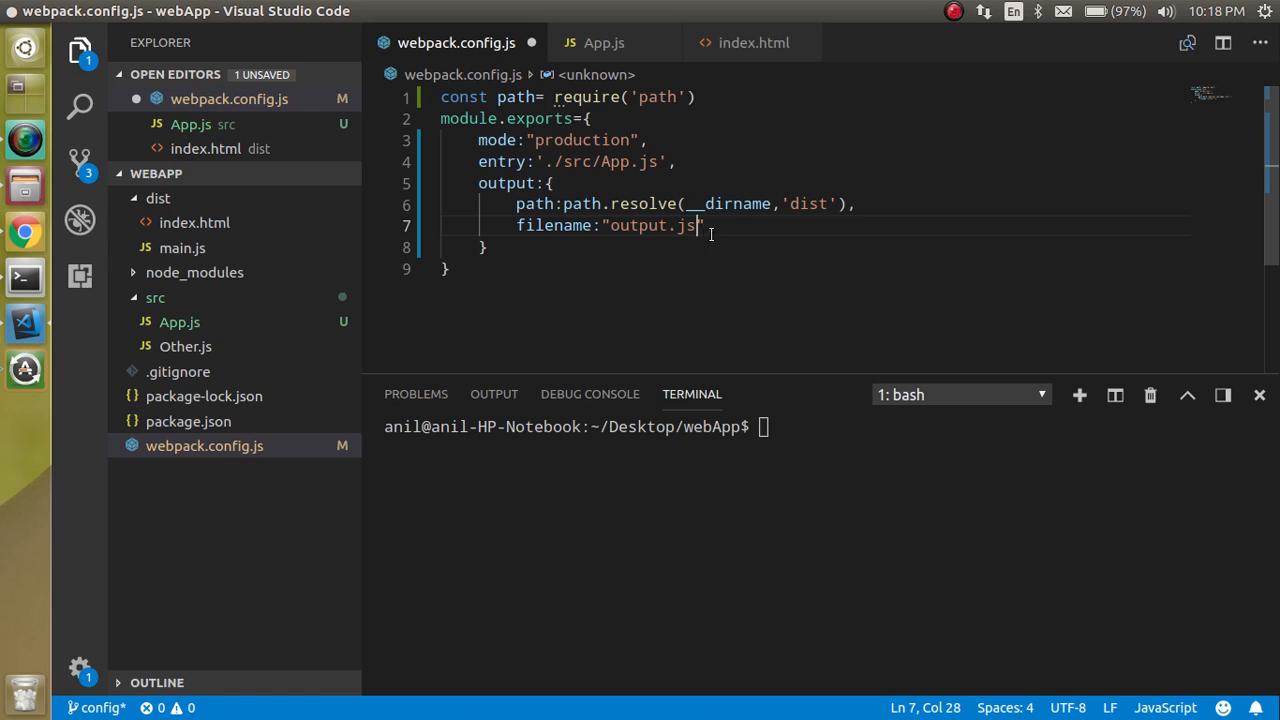
pyautogui.doubleClick(640, 224)
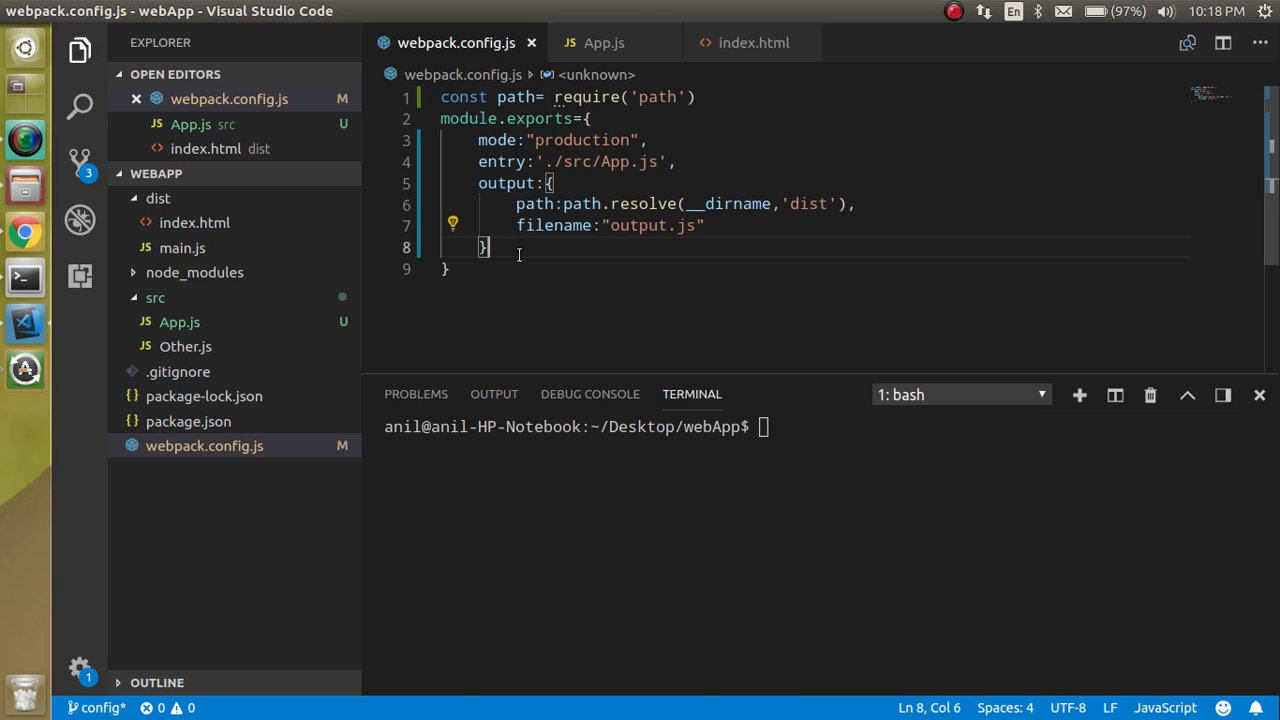
# Run npm run build in the terminal to produce dist/output.js.
pyautogui.click(766, 486)
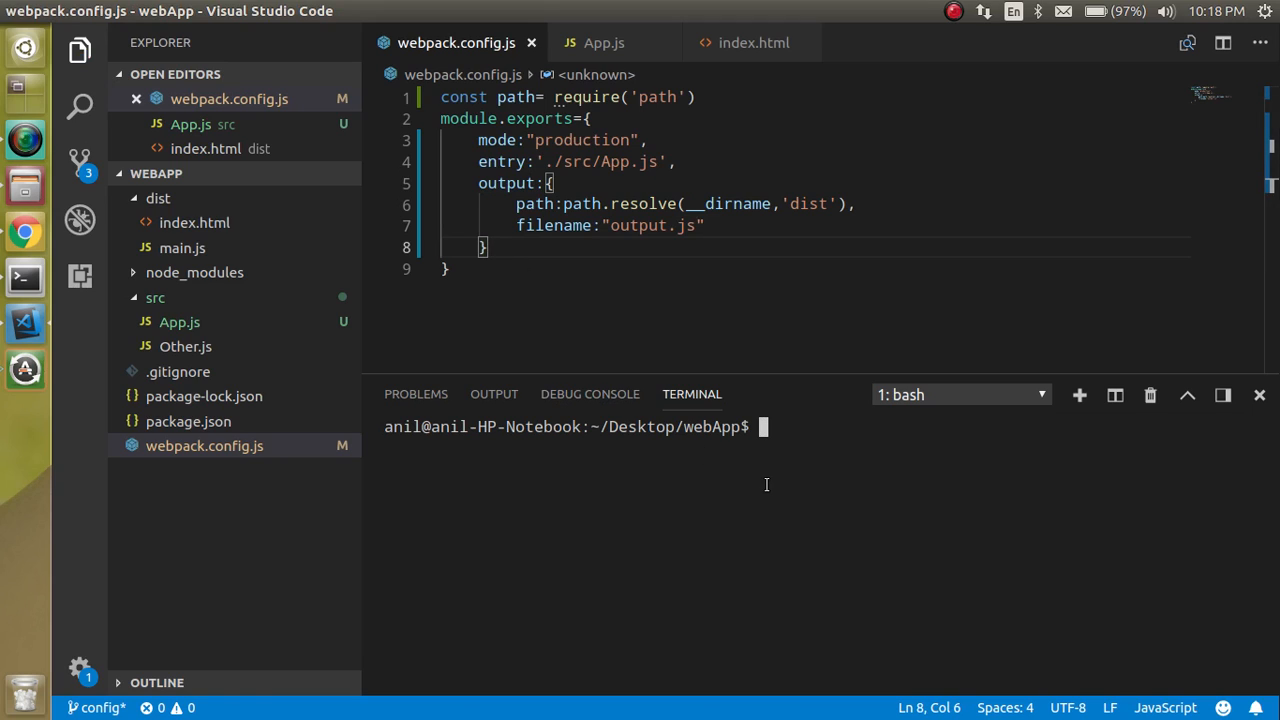
pyautogui.moveTo(852, 532)
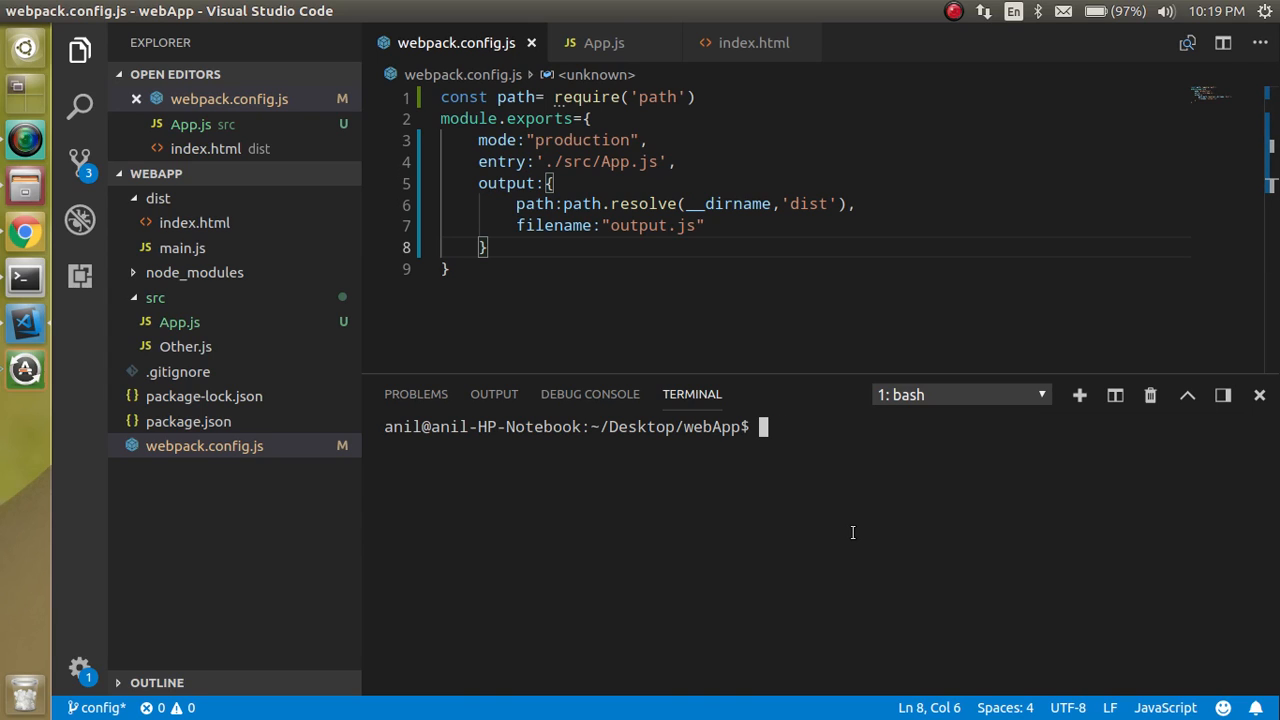
pyautogui.write('npm run build')
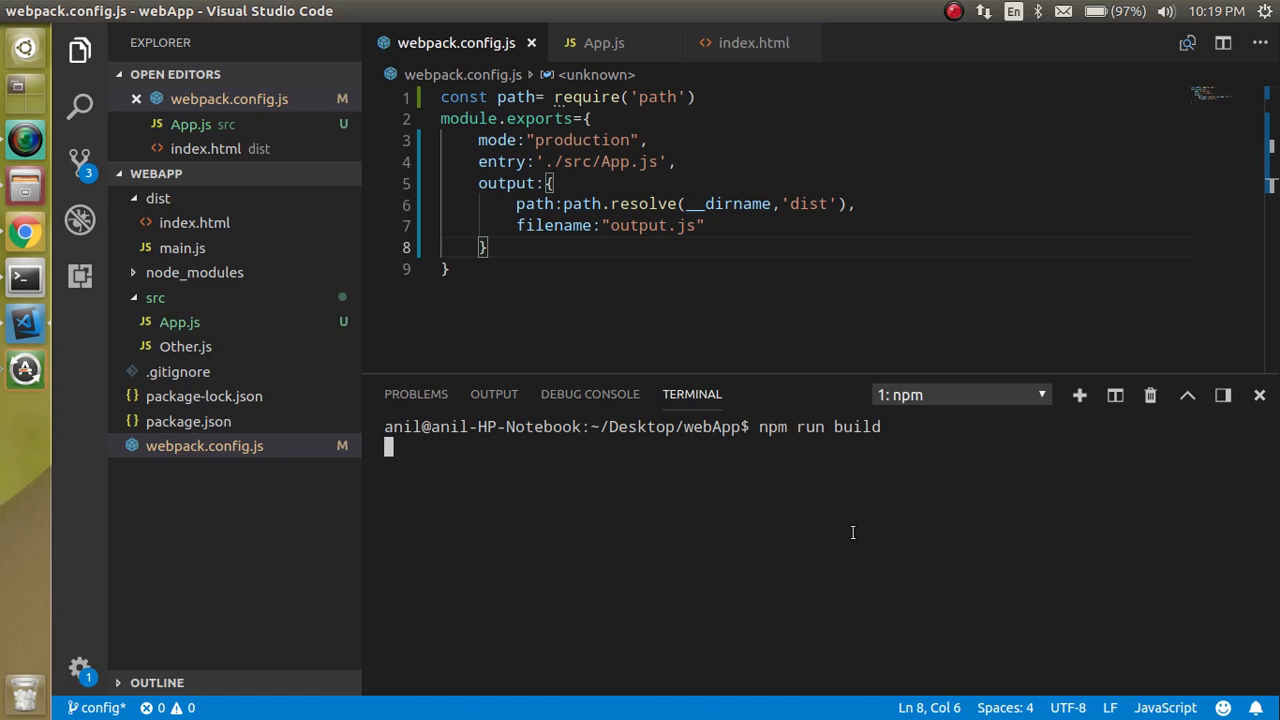
pyautogui.press('Return')
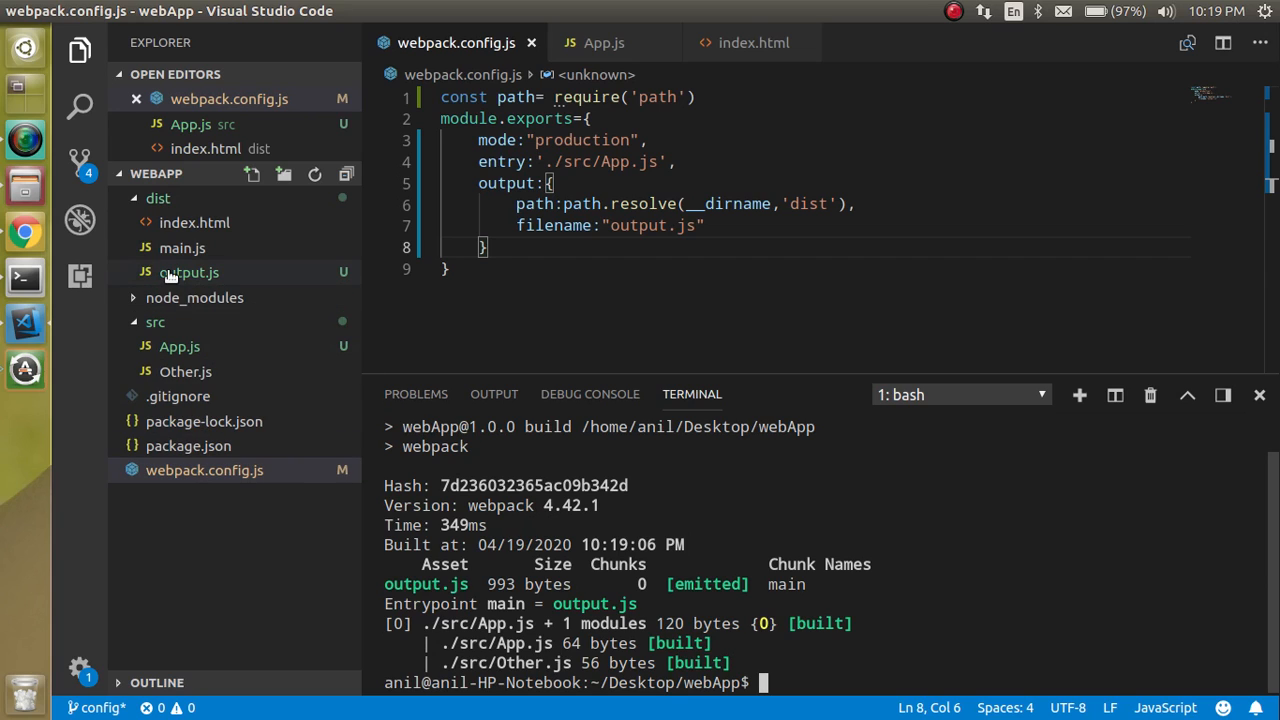
# Delete the old dist/main.js and open dist/index.html from the file manager in Chrome.
pyautogui.rightClick(182, 248)
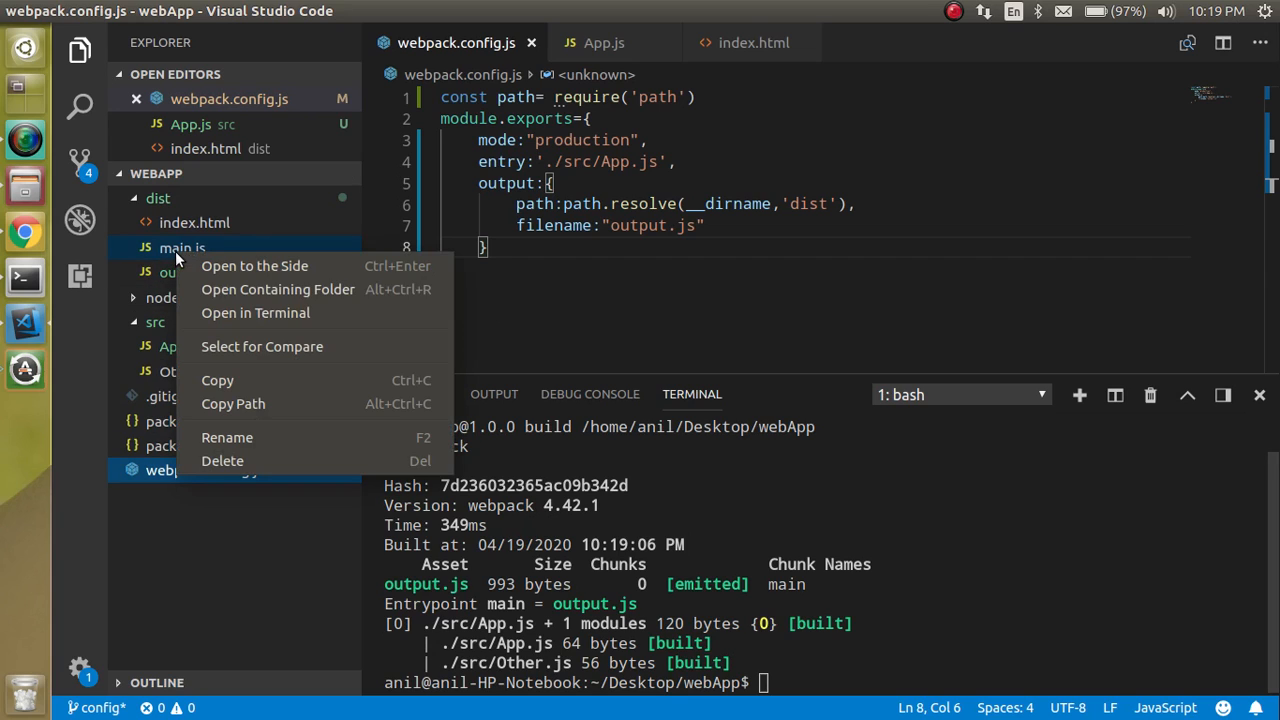
pyautogui.moveTo(816, 354)
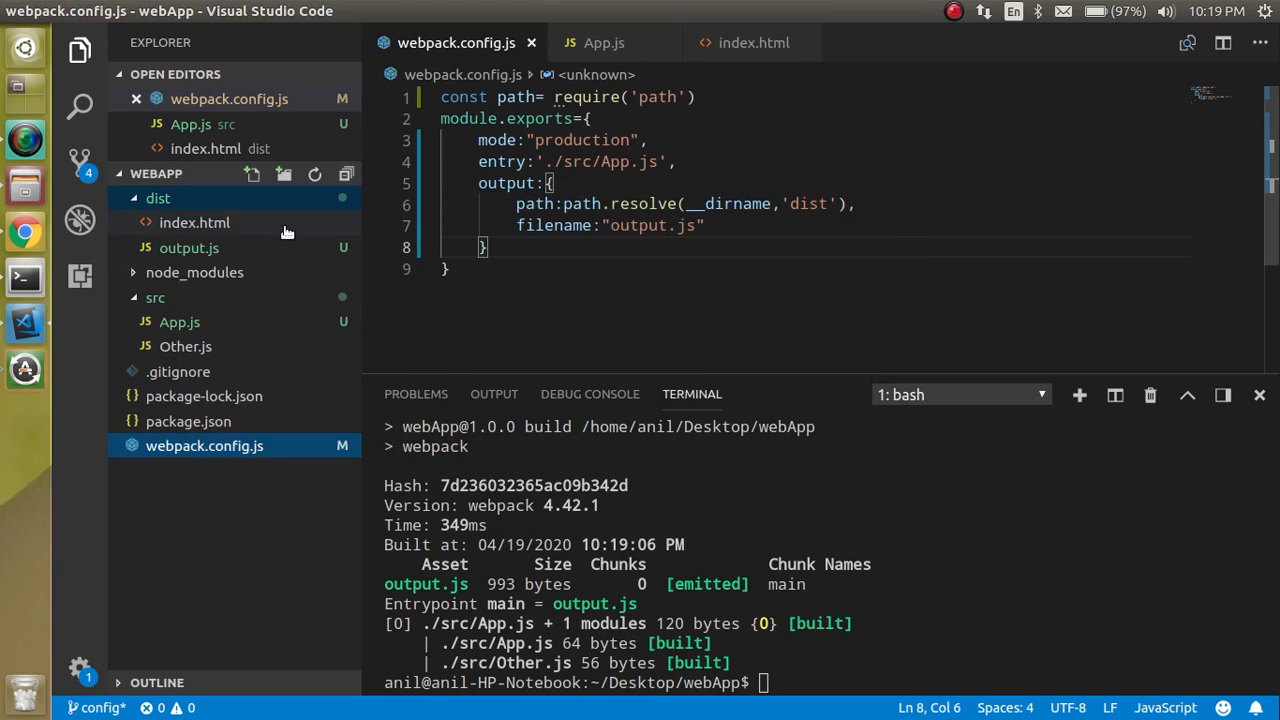
pyautogui.click(194, 222)
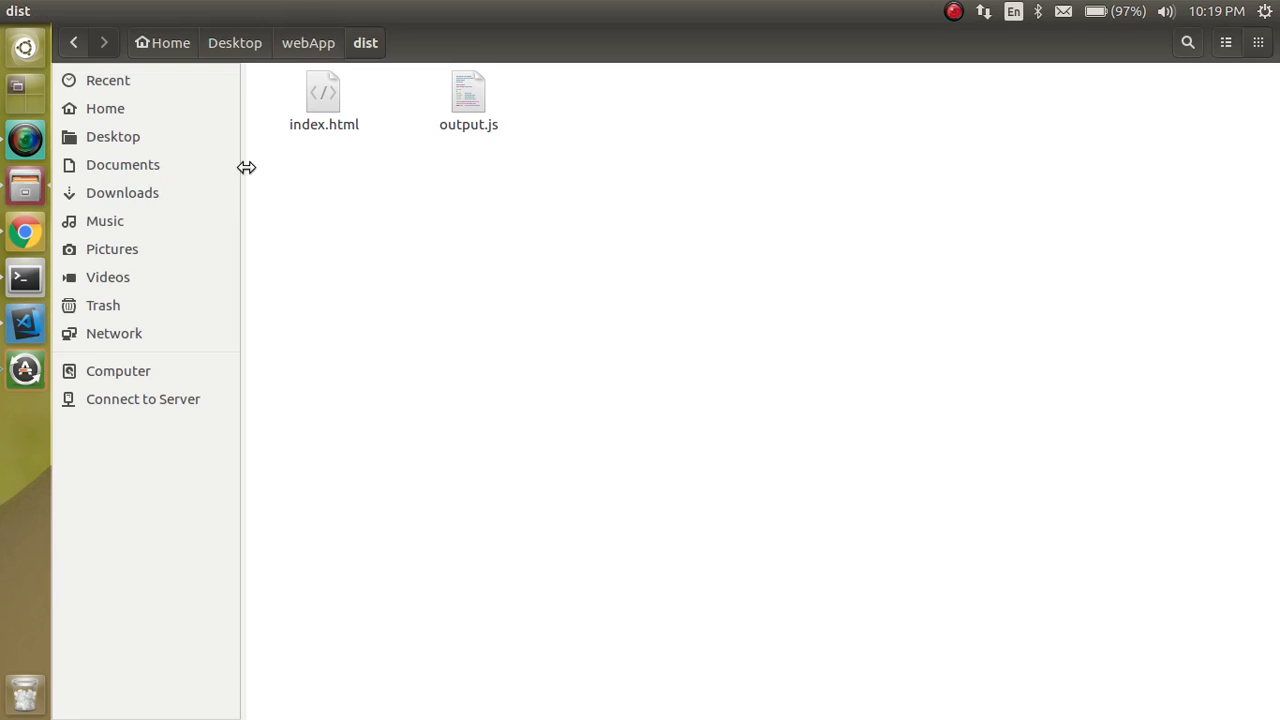
pyautogui.click(324, 96)
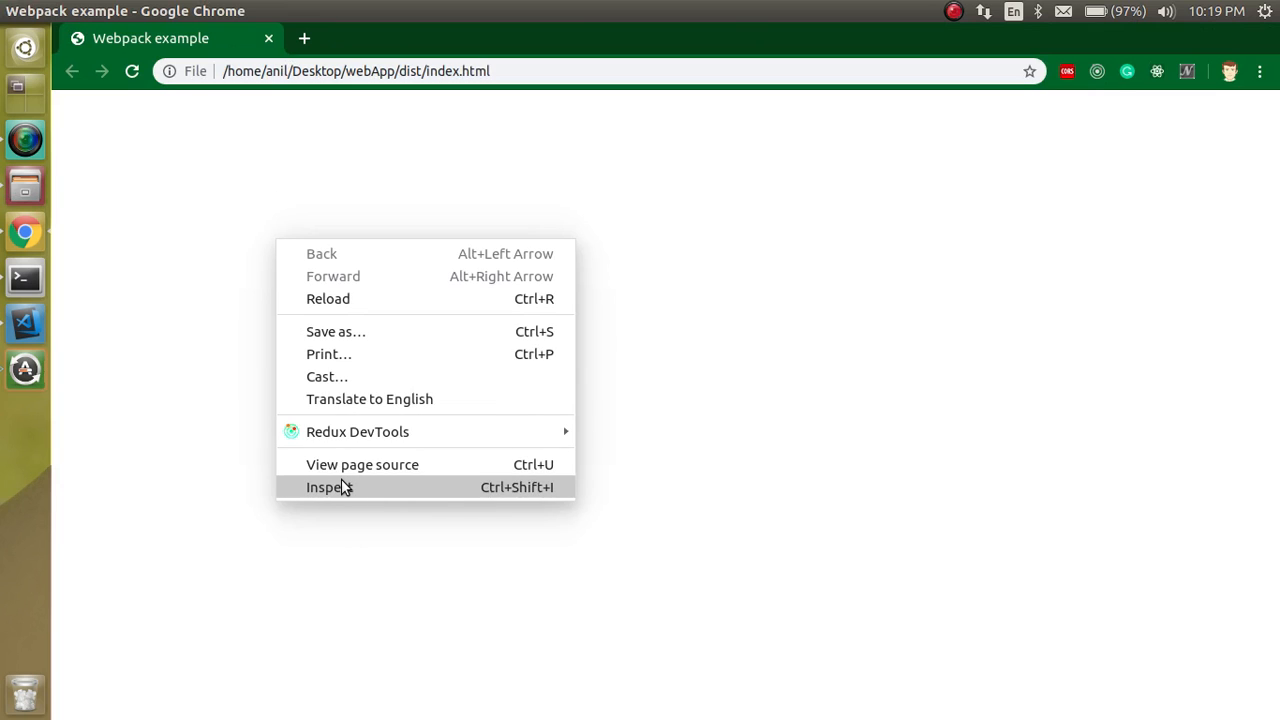
# Reload with DevTools open to see the "app file Other Function" warning, then return to App.js.
pyautogui.click(328, 488)
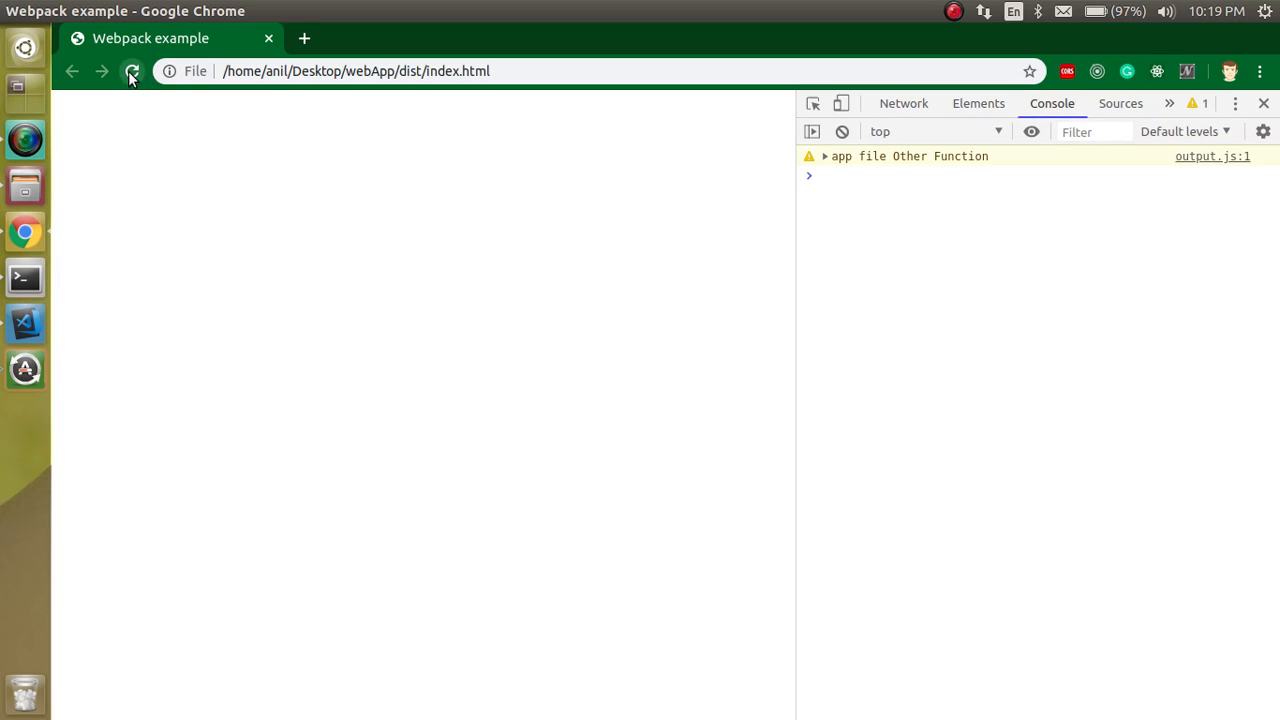
pyautogui.click(132, 72)
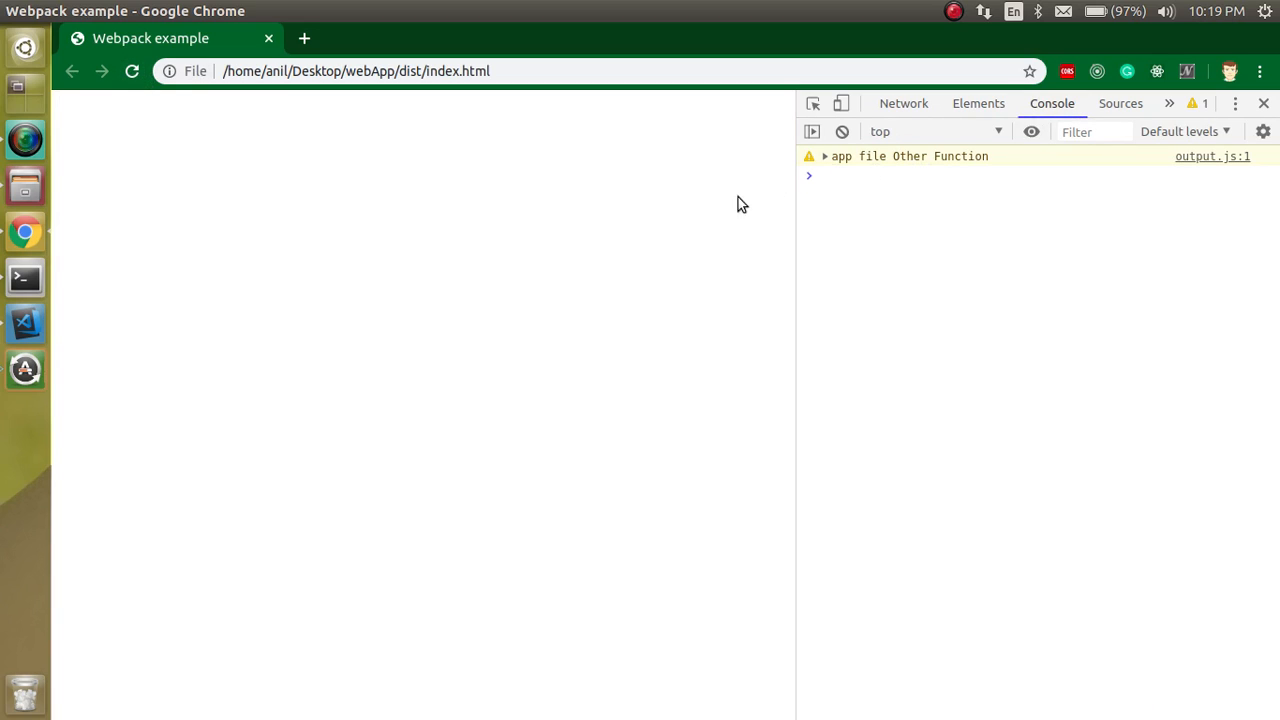
pyautogui.click(24, 322)
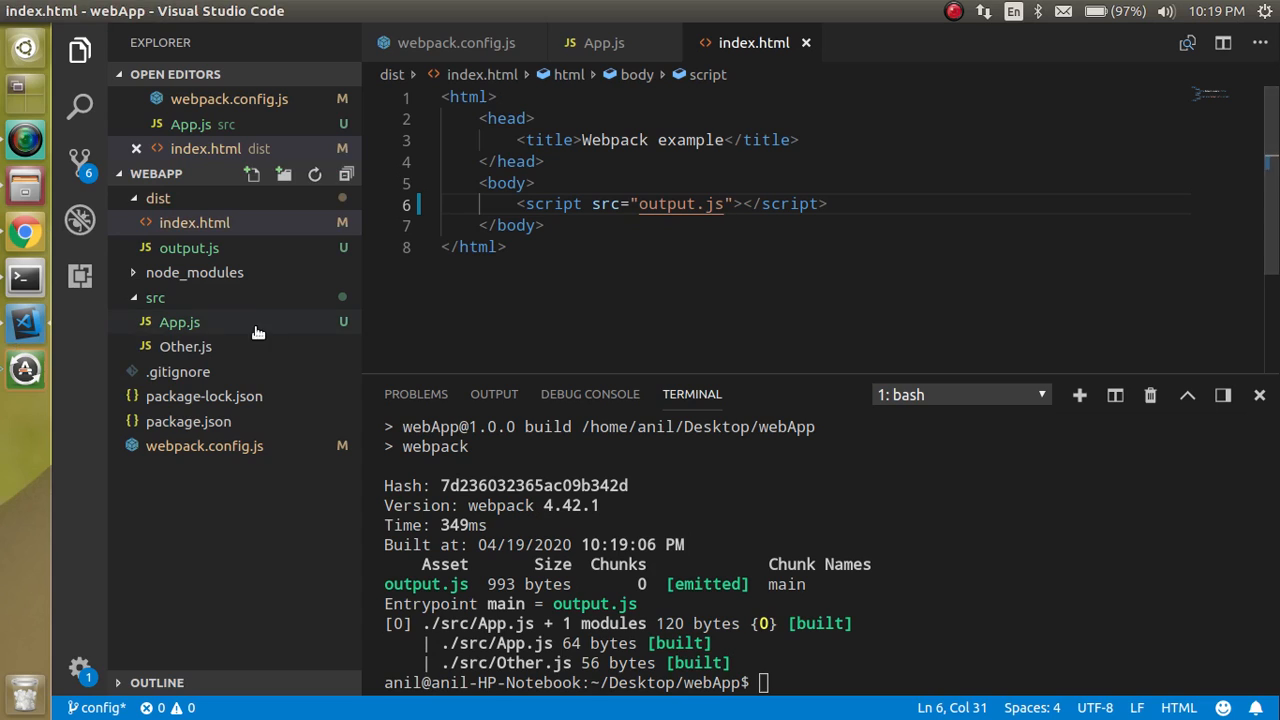
pyautogui.click(180, 320)
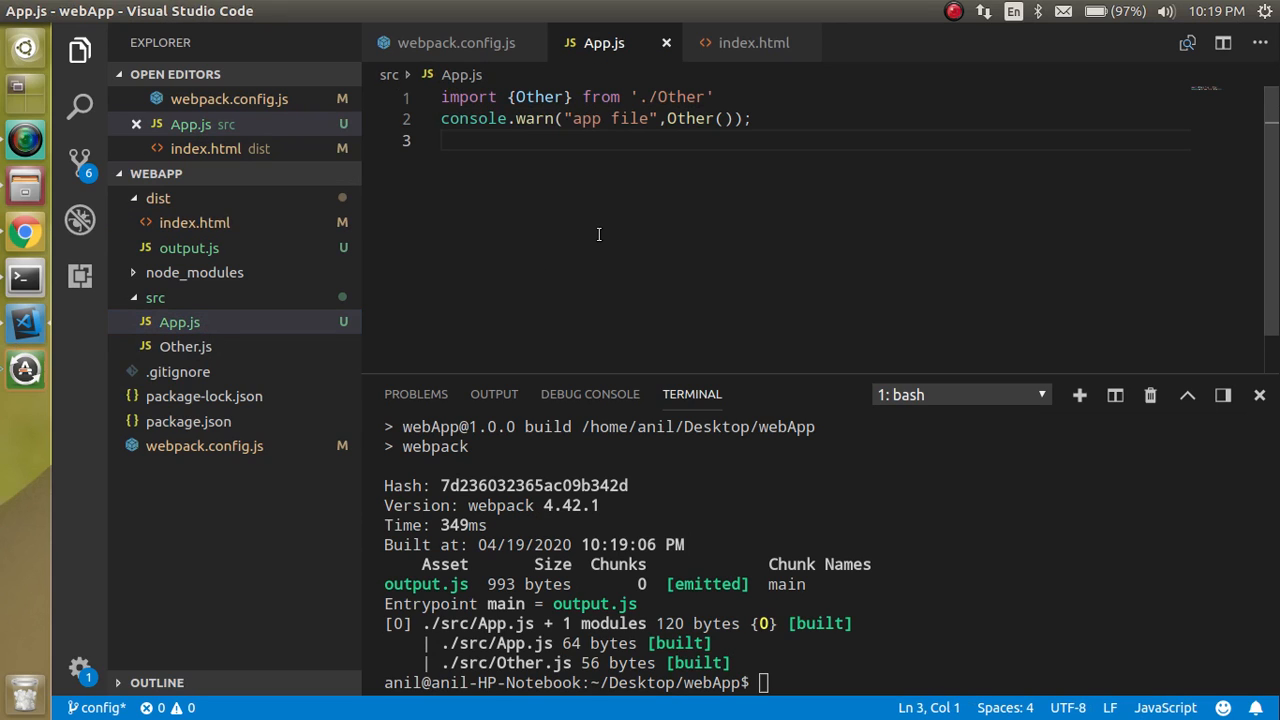